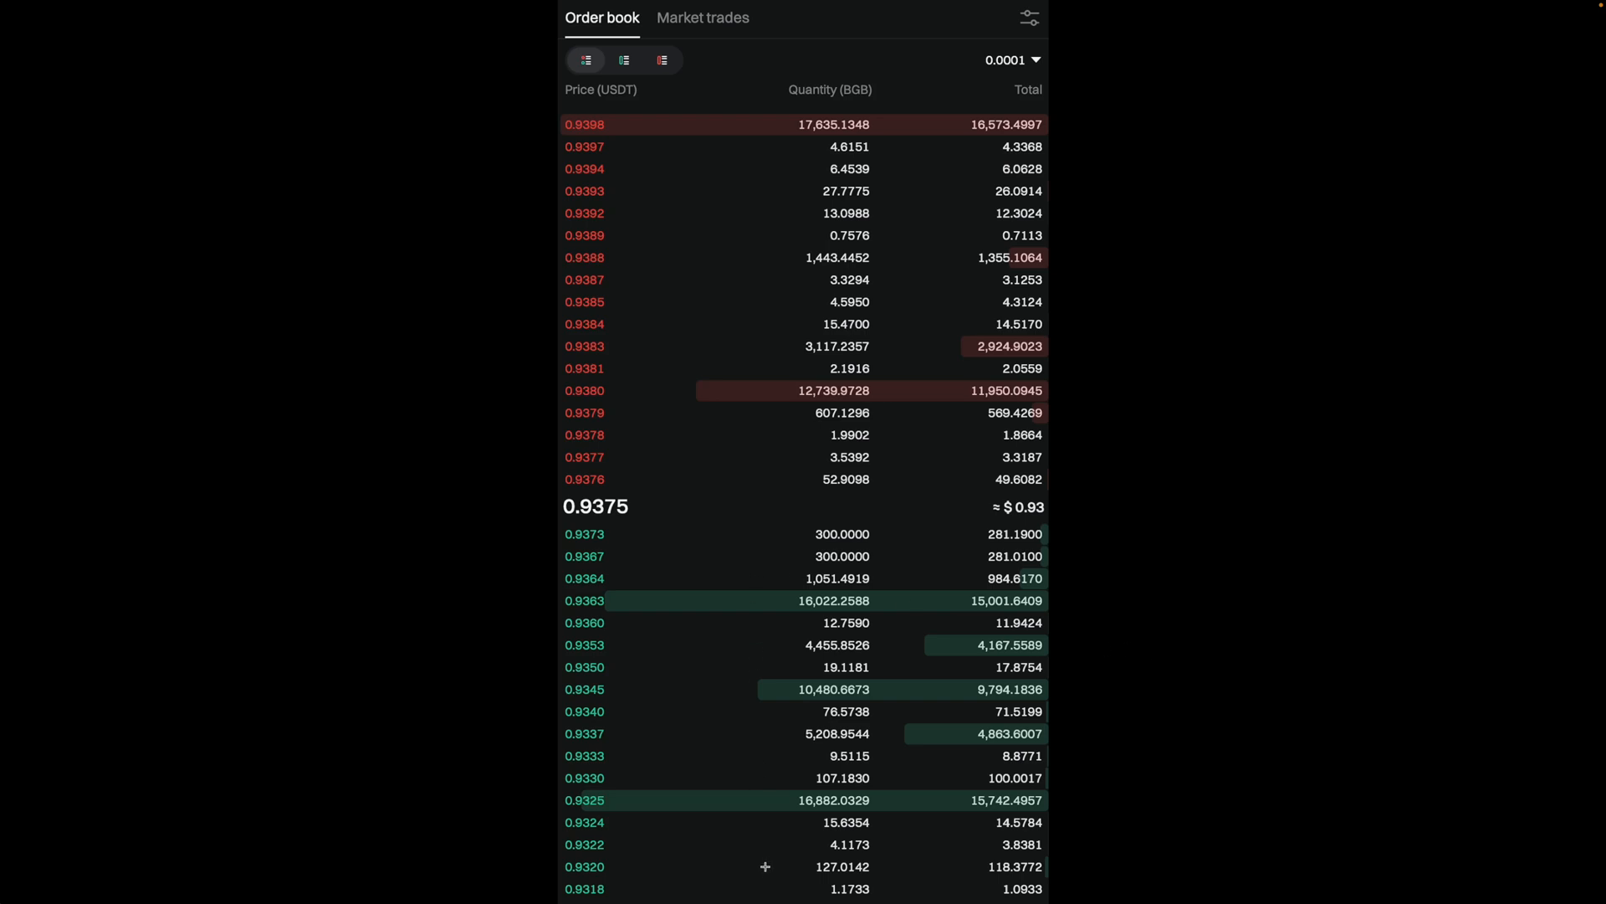
{"action": "mouse_move", "coordinate": [509, 582]}
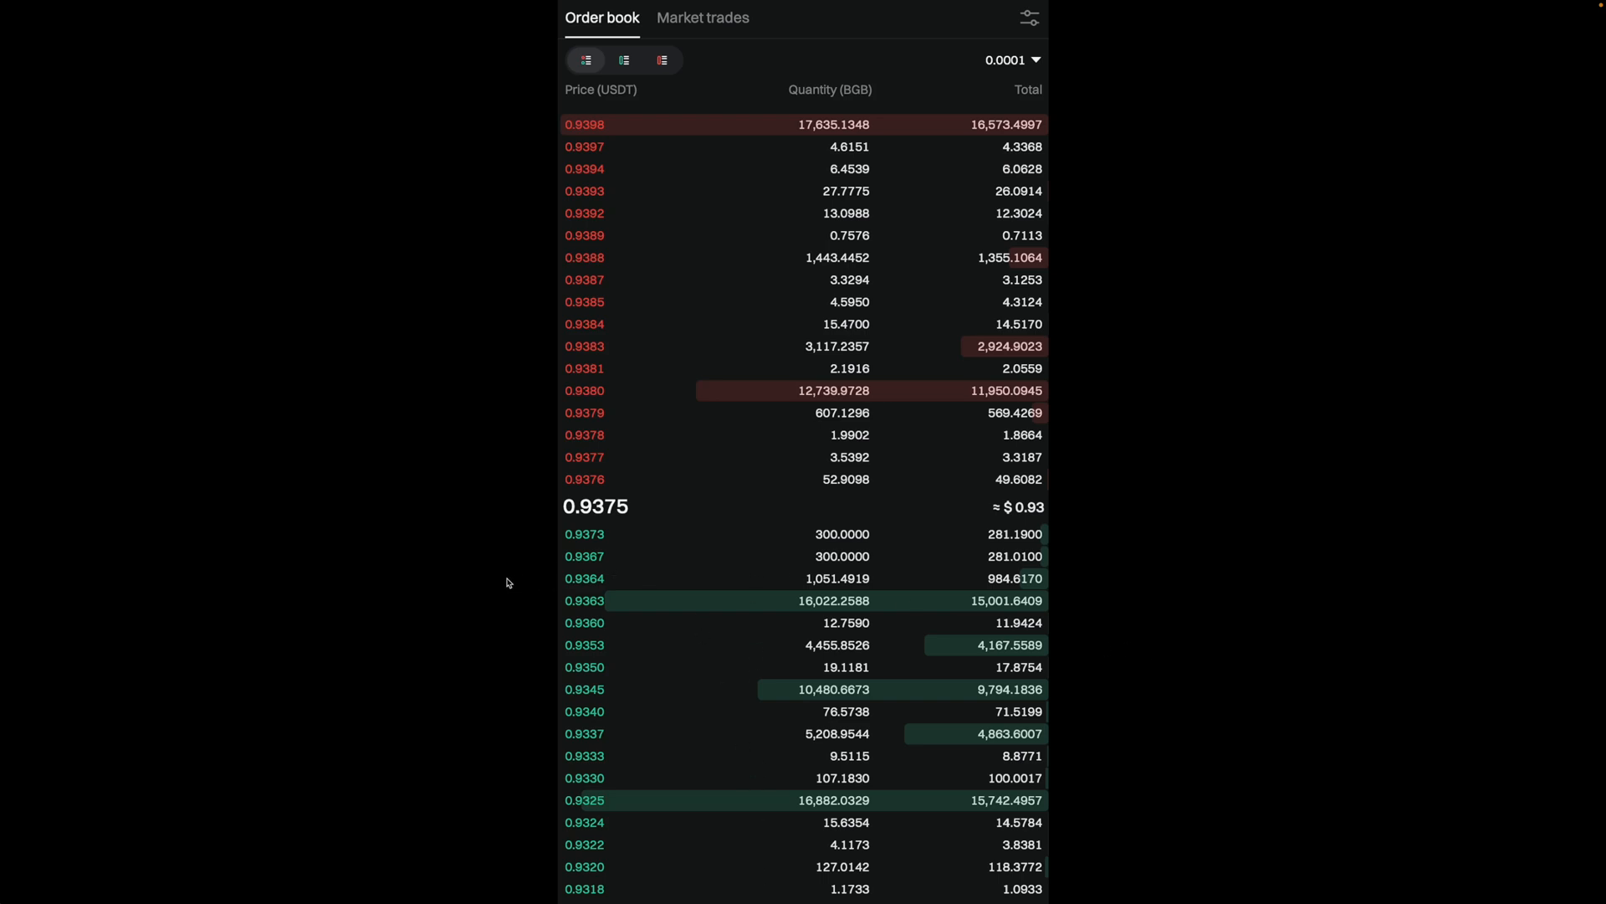
{"action": "mouse_move", "coordinate": [616, 542]}
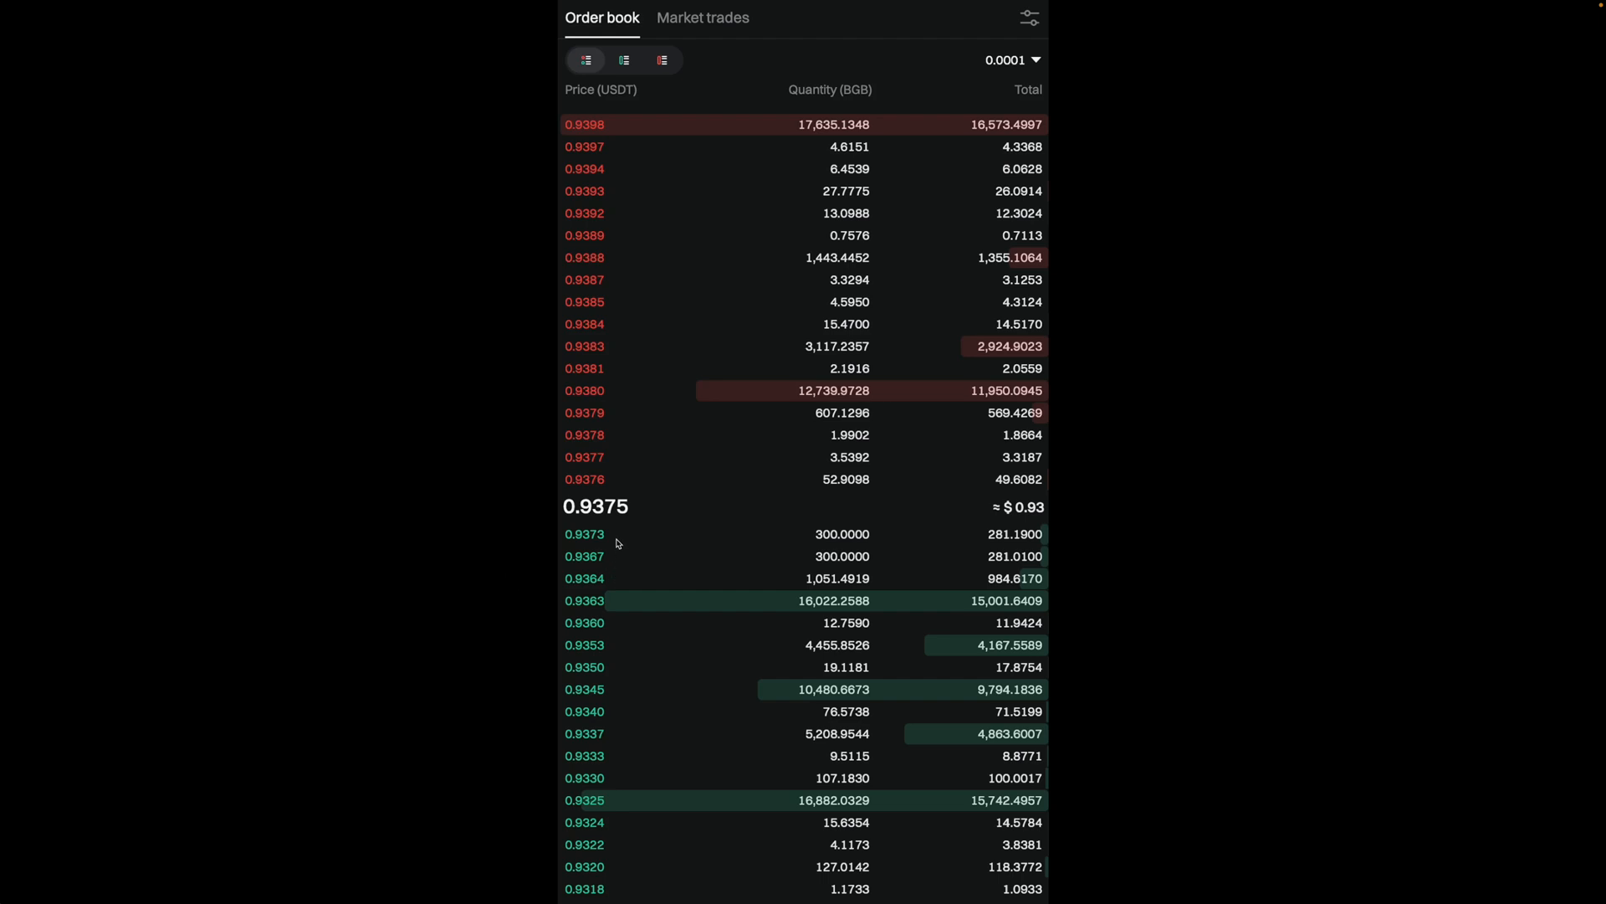
{"action": "mouse_move", "coordinate": [616, 889]}
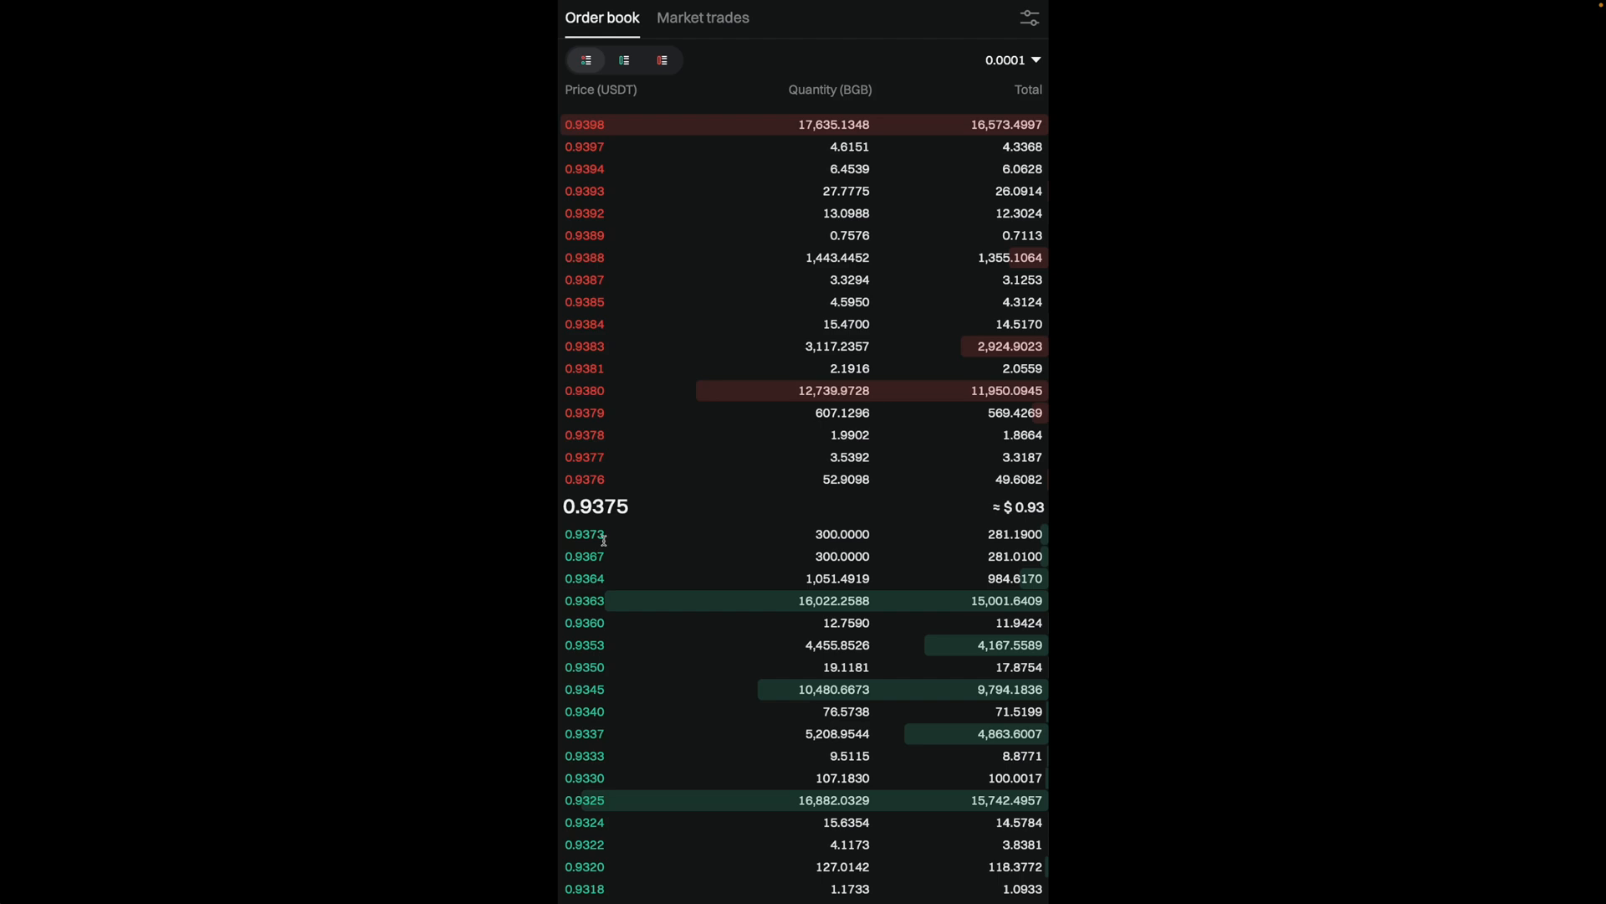
{"action": "mouse_move", "coordinate": [626, 479]}
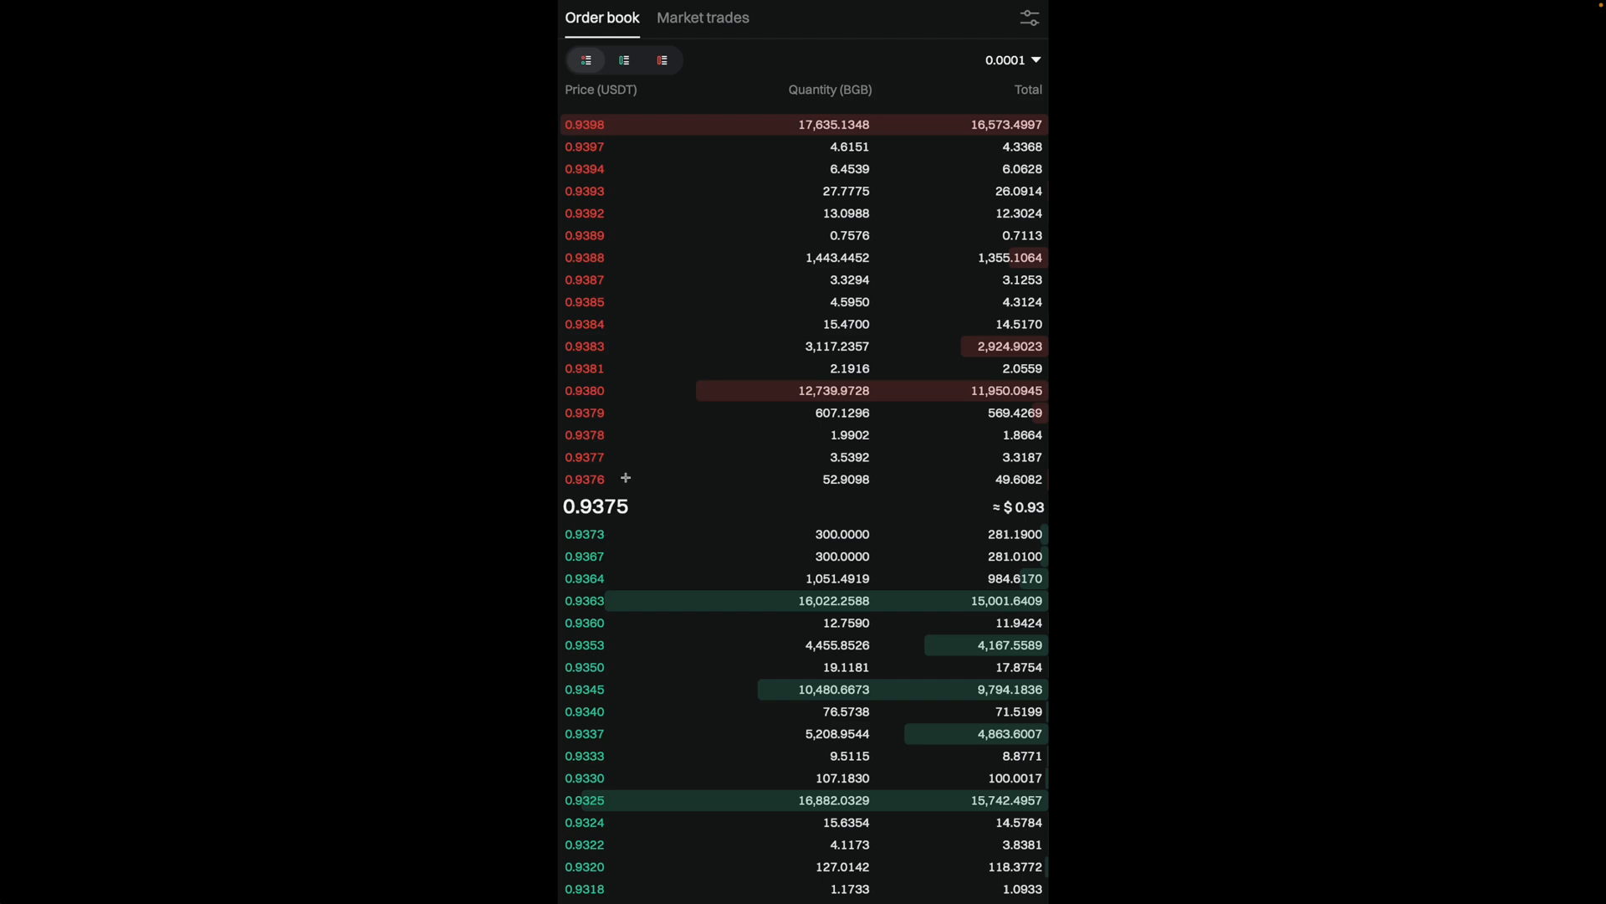
{"action": "mouse_move", "coordinate": [614, 415]}
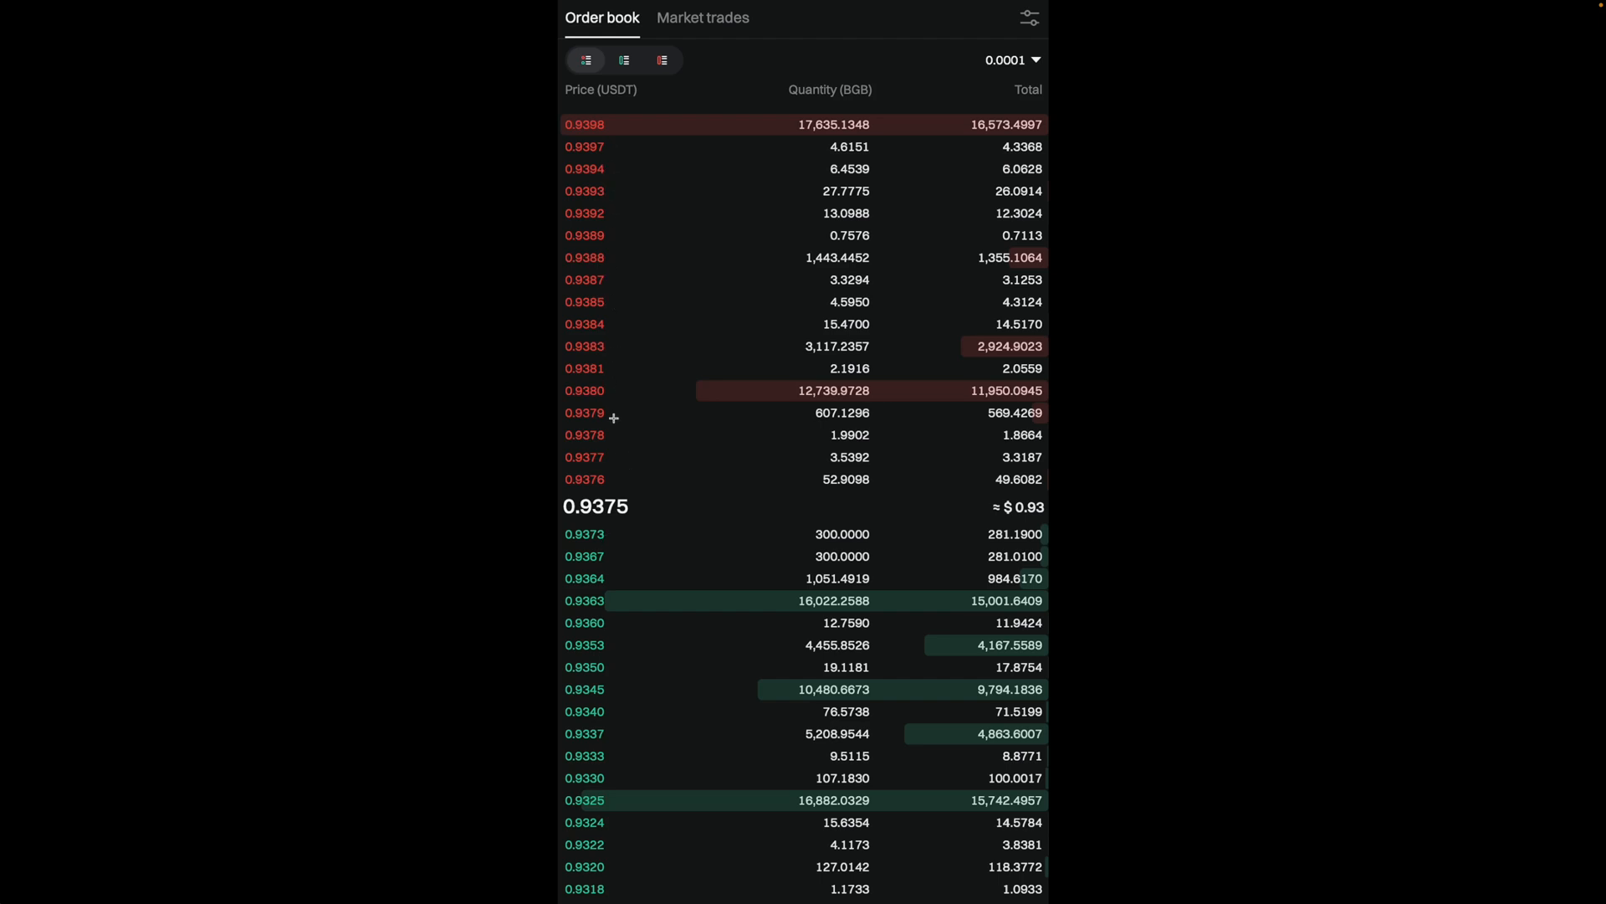
{"action": "mouse_move", "coordinate": [611, 435]}
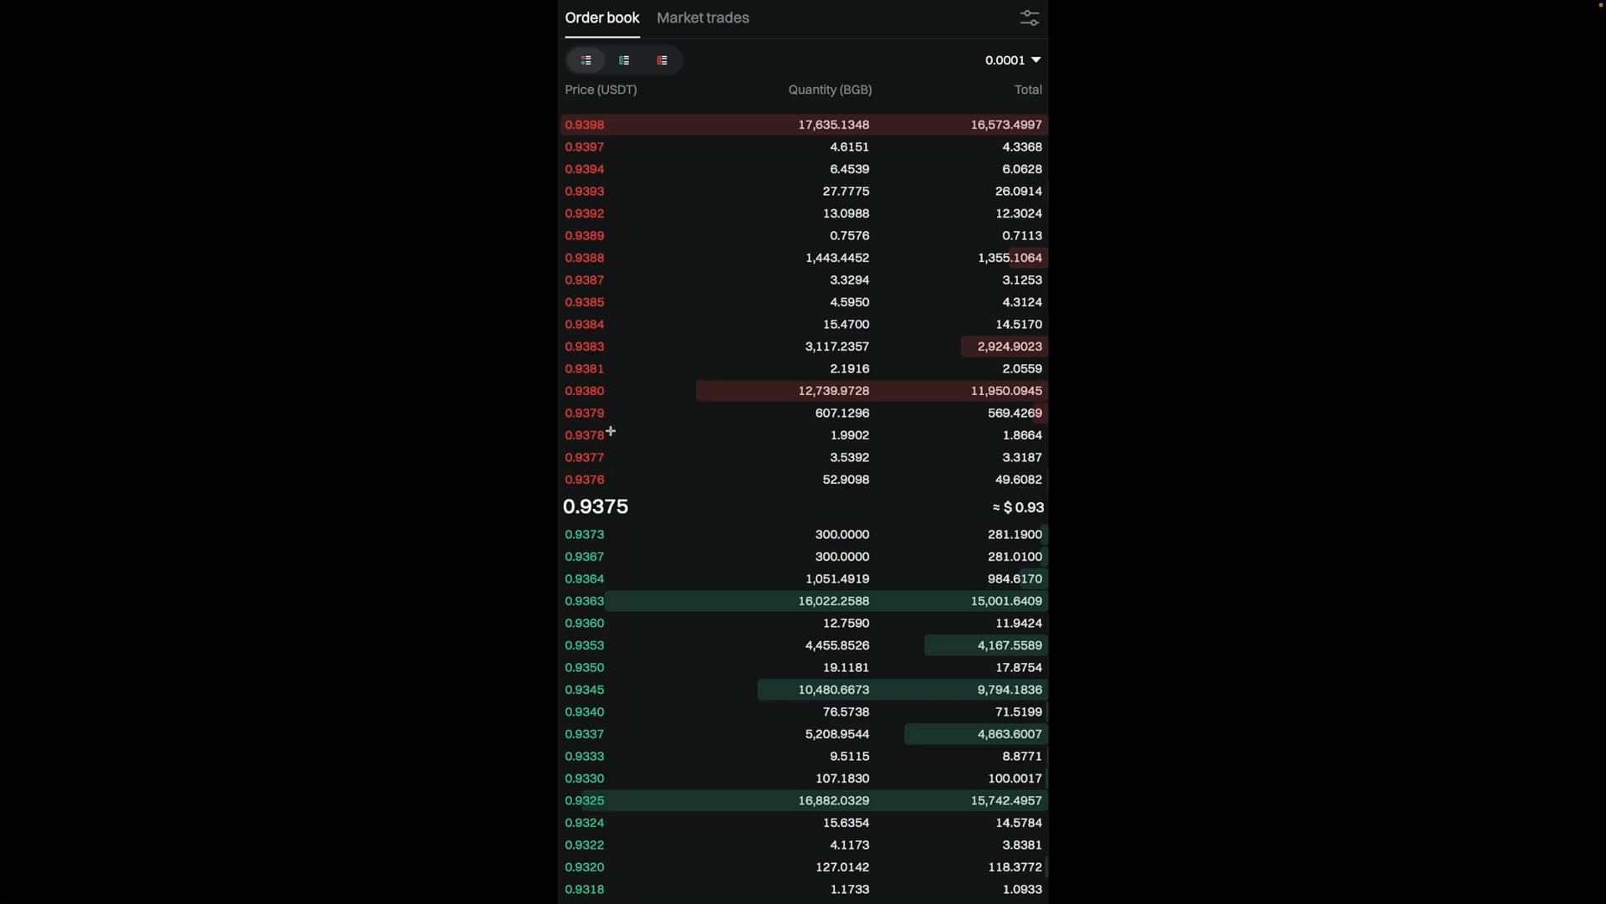
{"action": "mouse_move", "coordinate": [616, 478]}
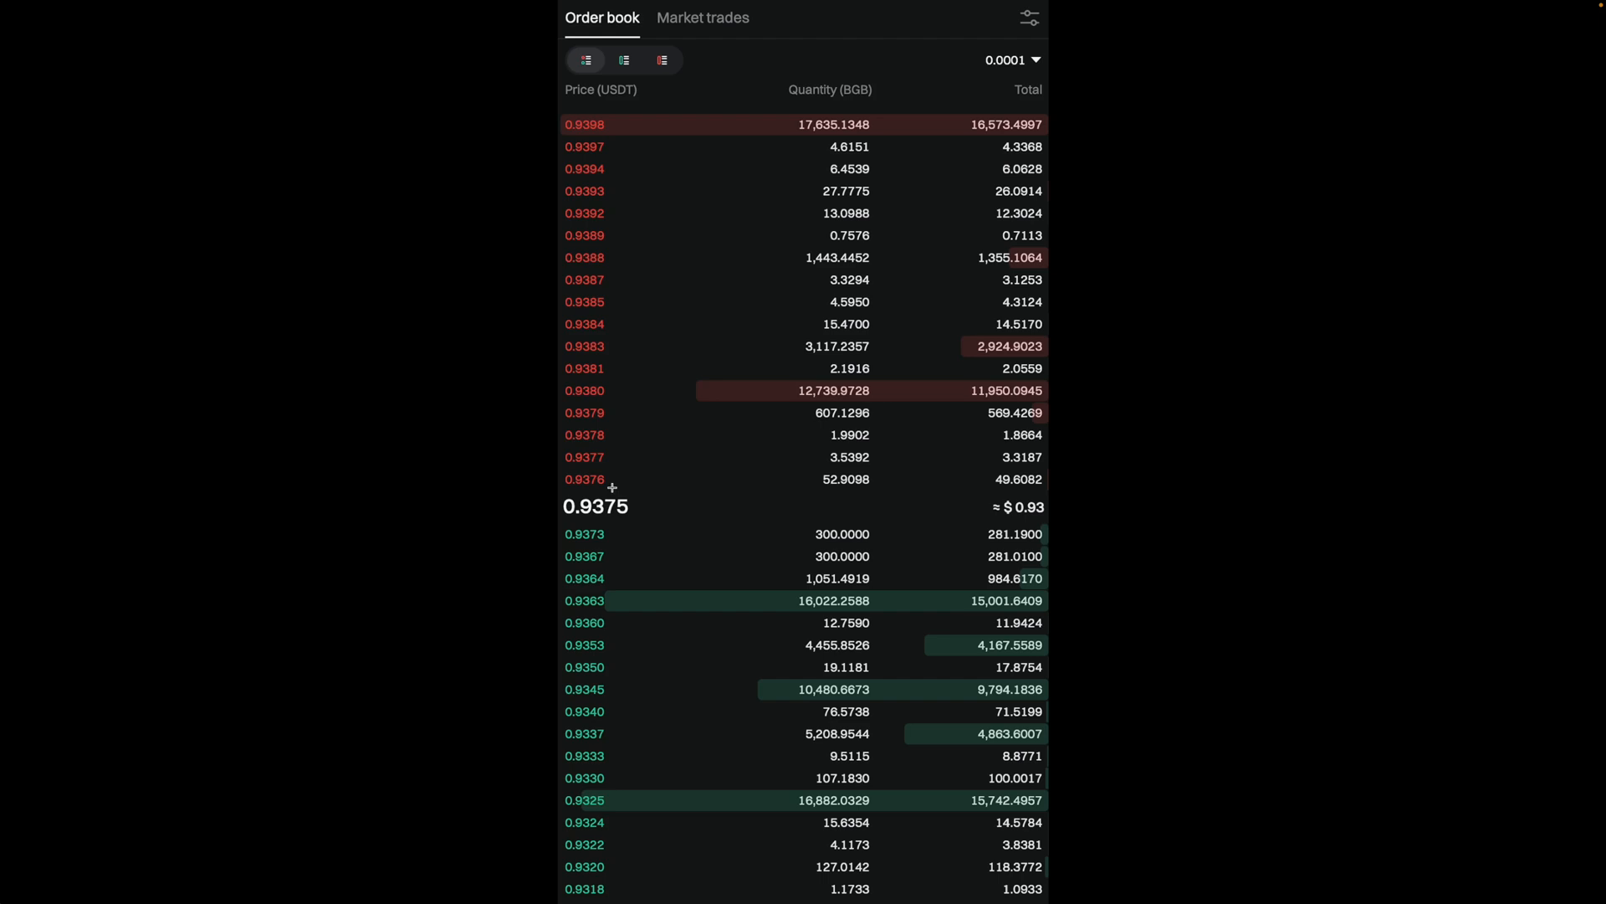
{"action": "mouse_move", "coordinate": [576, 492]}
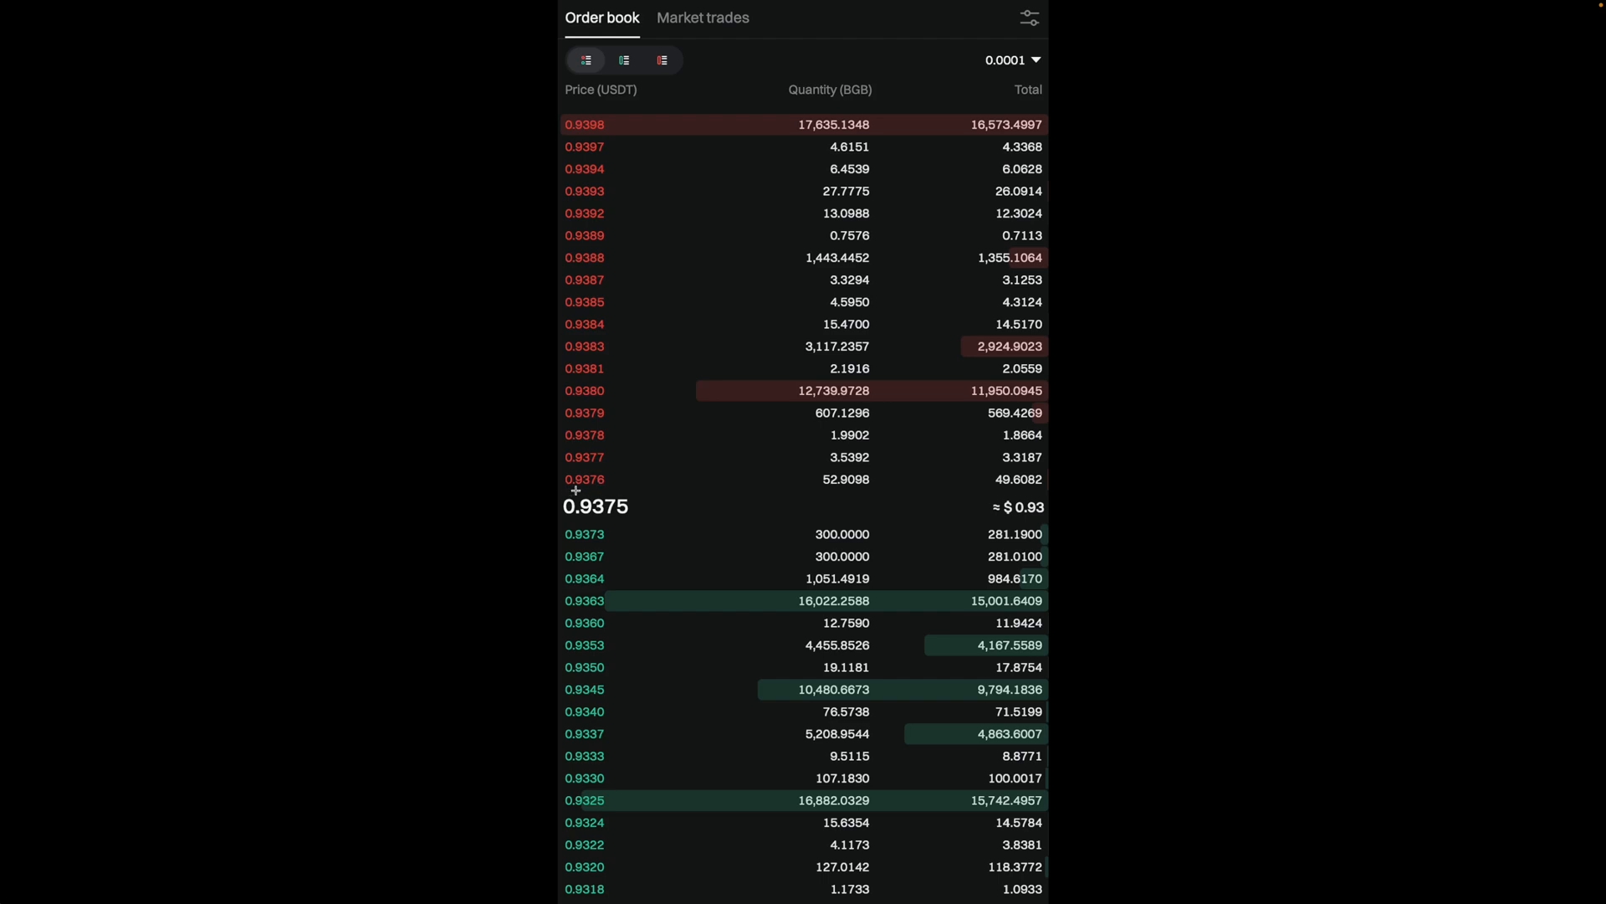
{"action": "mouse_move", "coordinate": [609, 488]}
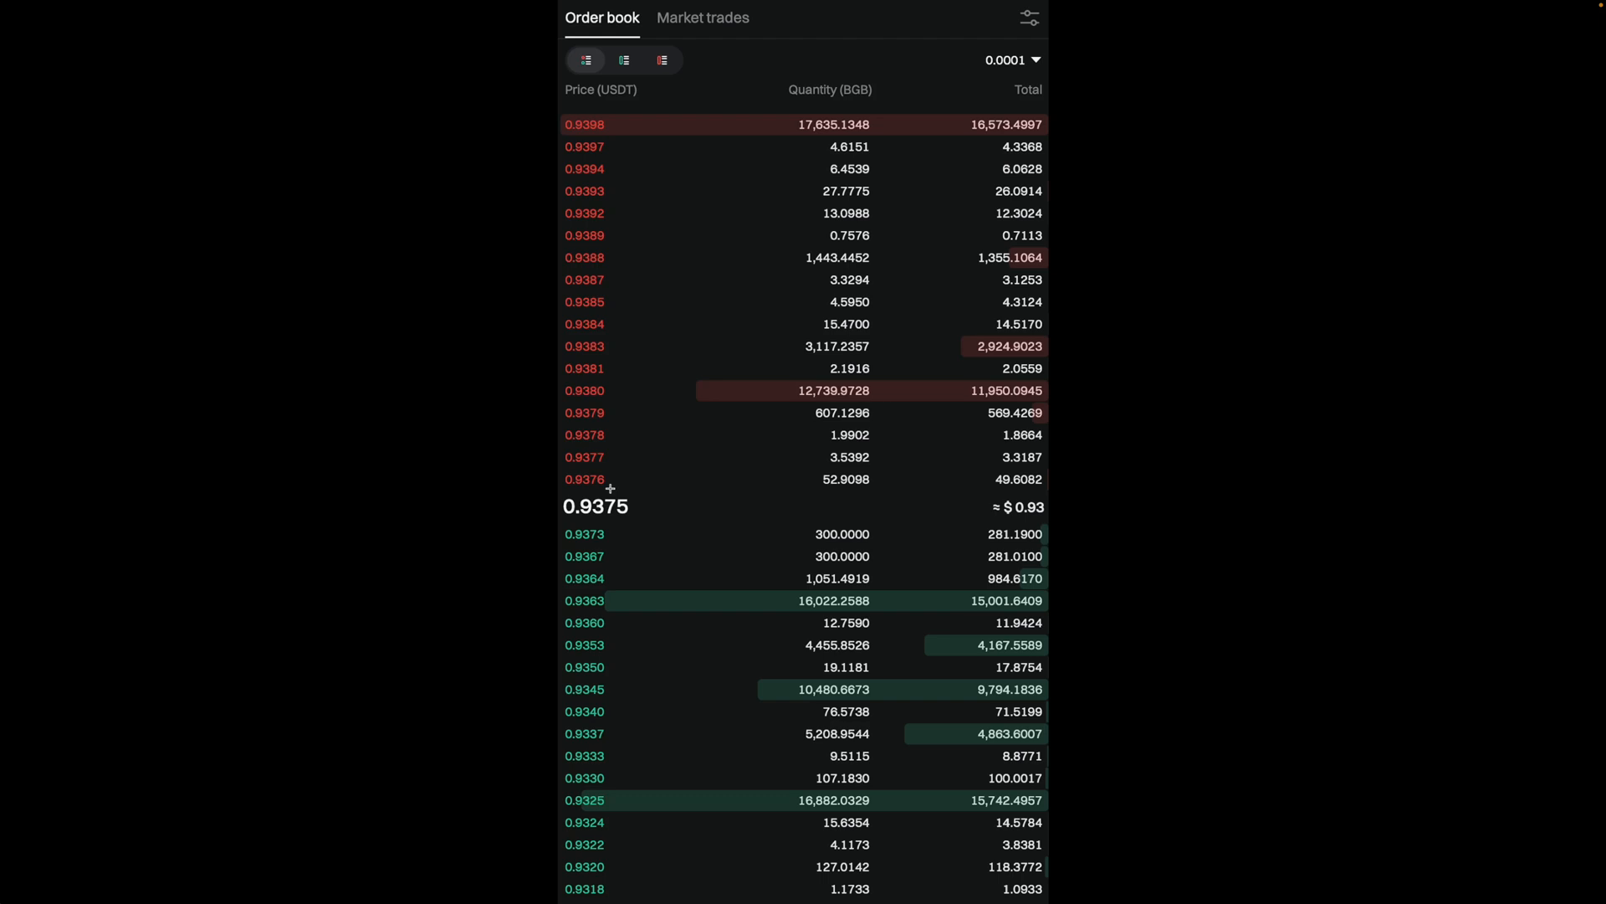
{"action": "mouse_move", "coordinate": [848, 97]}
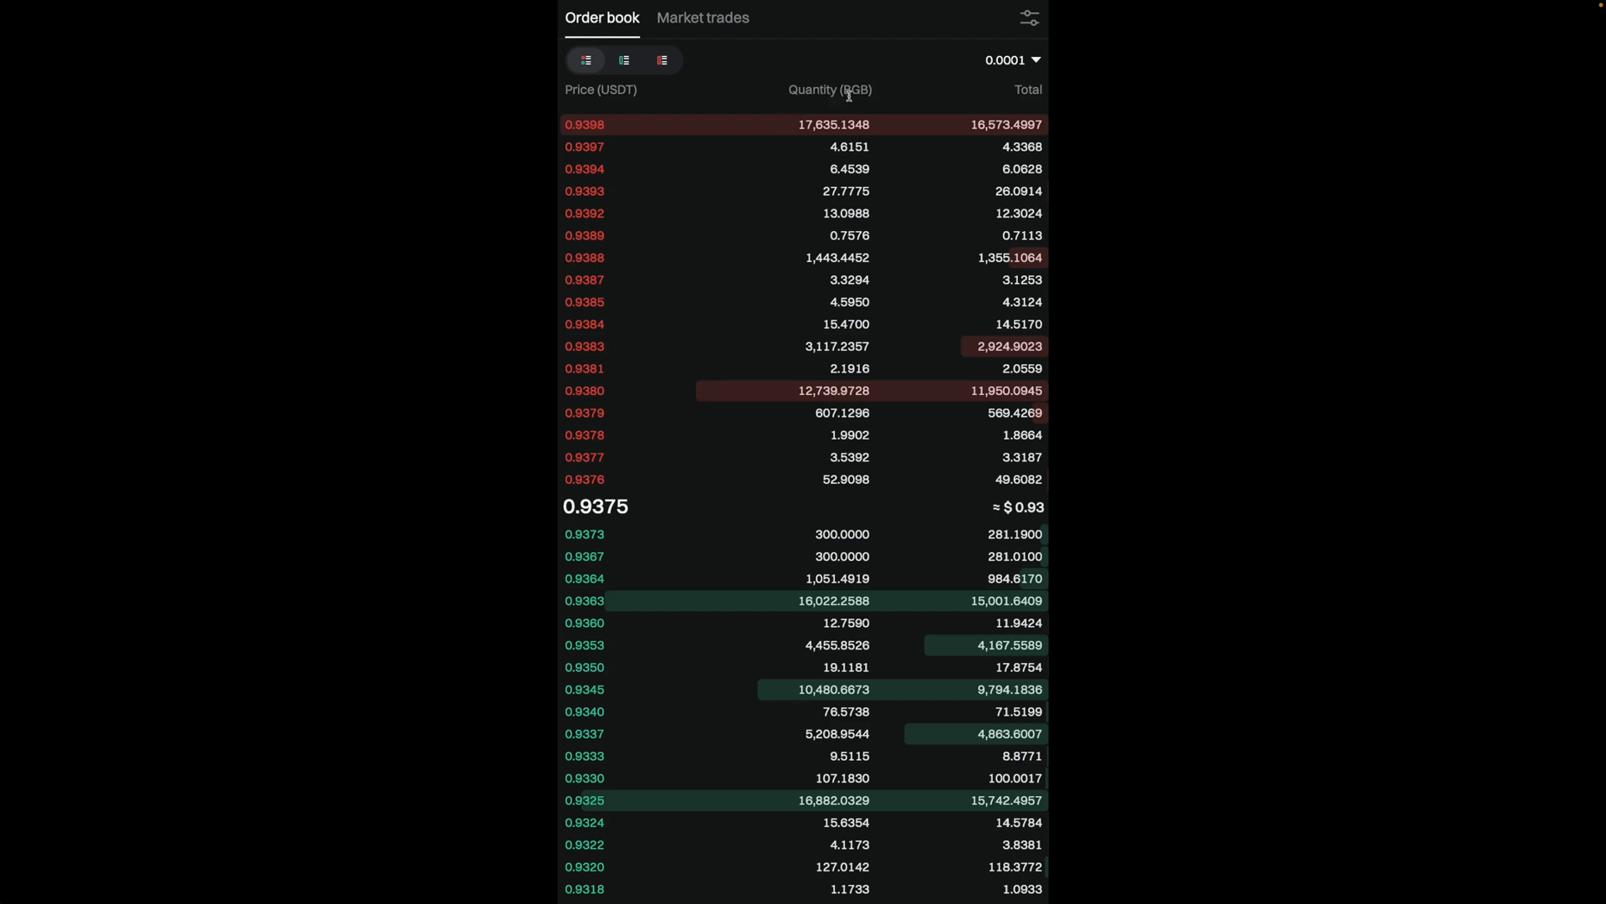
{"action": "mouse_move", "coordinate": [866, 102]}
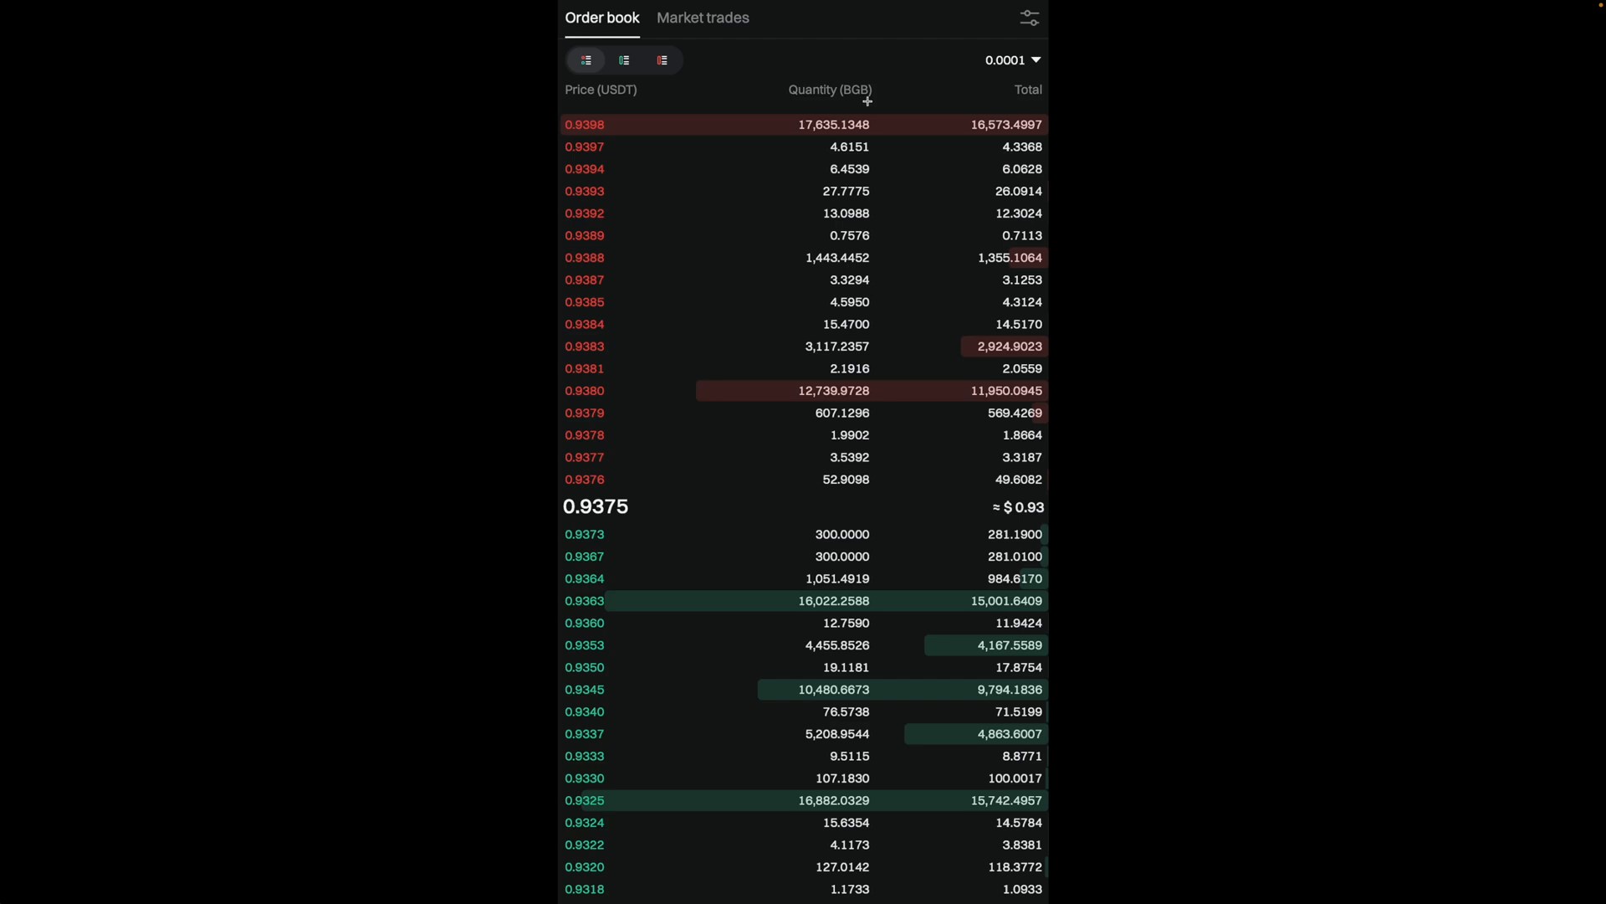
{"action": "mouse_move", "coordinate": [621, 535]}
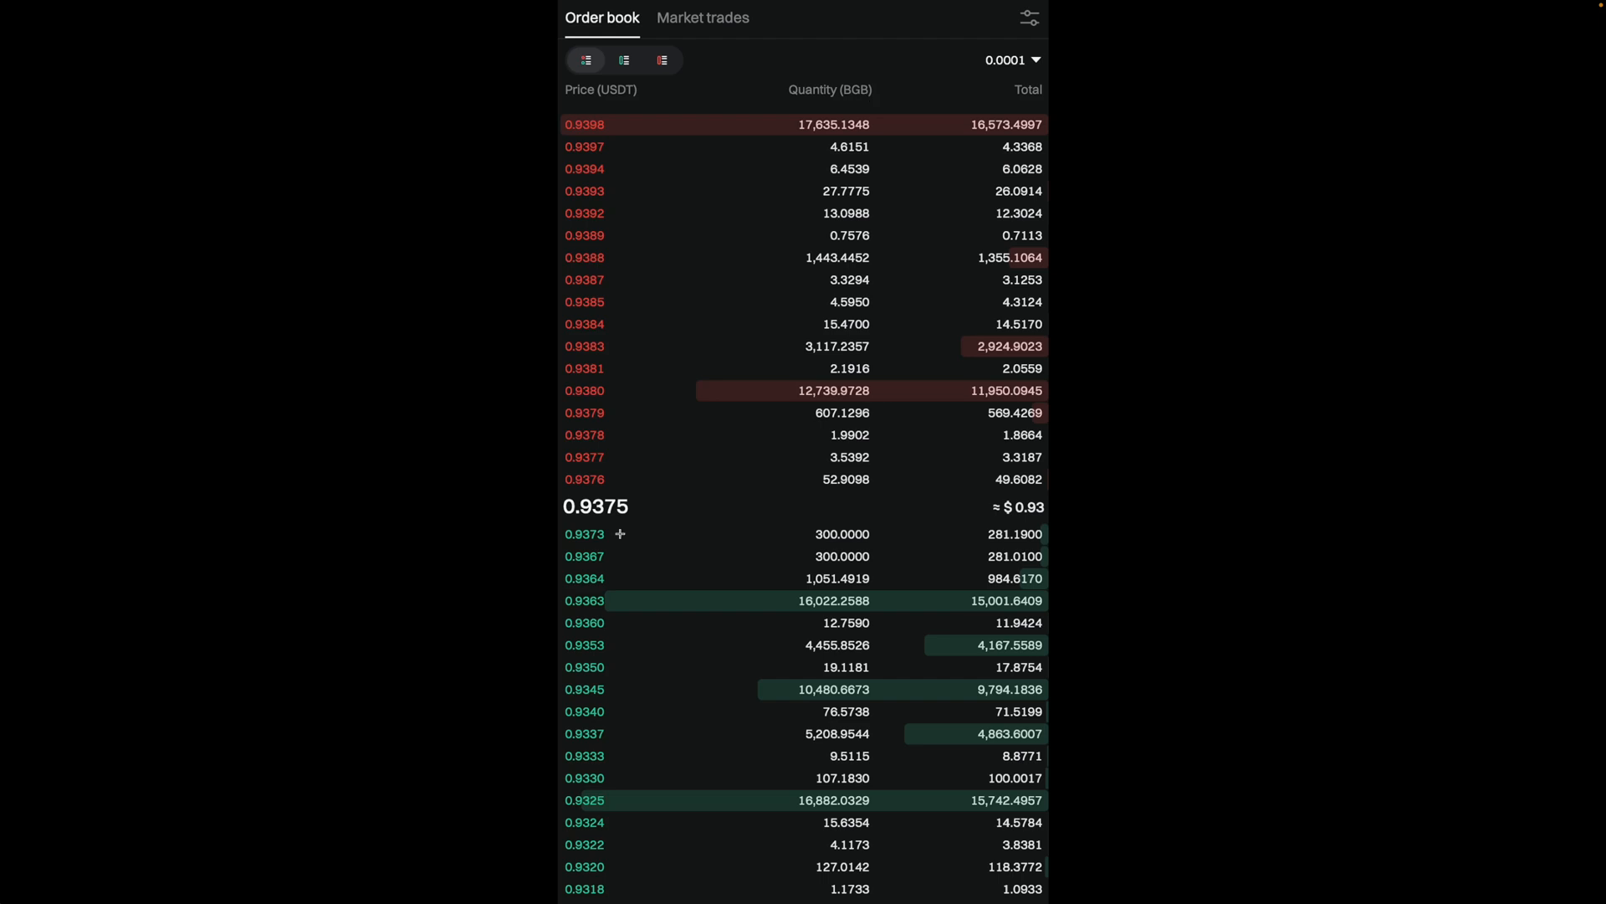
{"action": "mouse_move", "coordinate": [609, 557]}
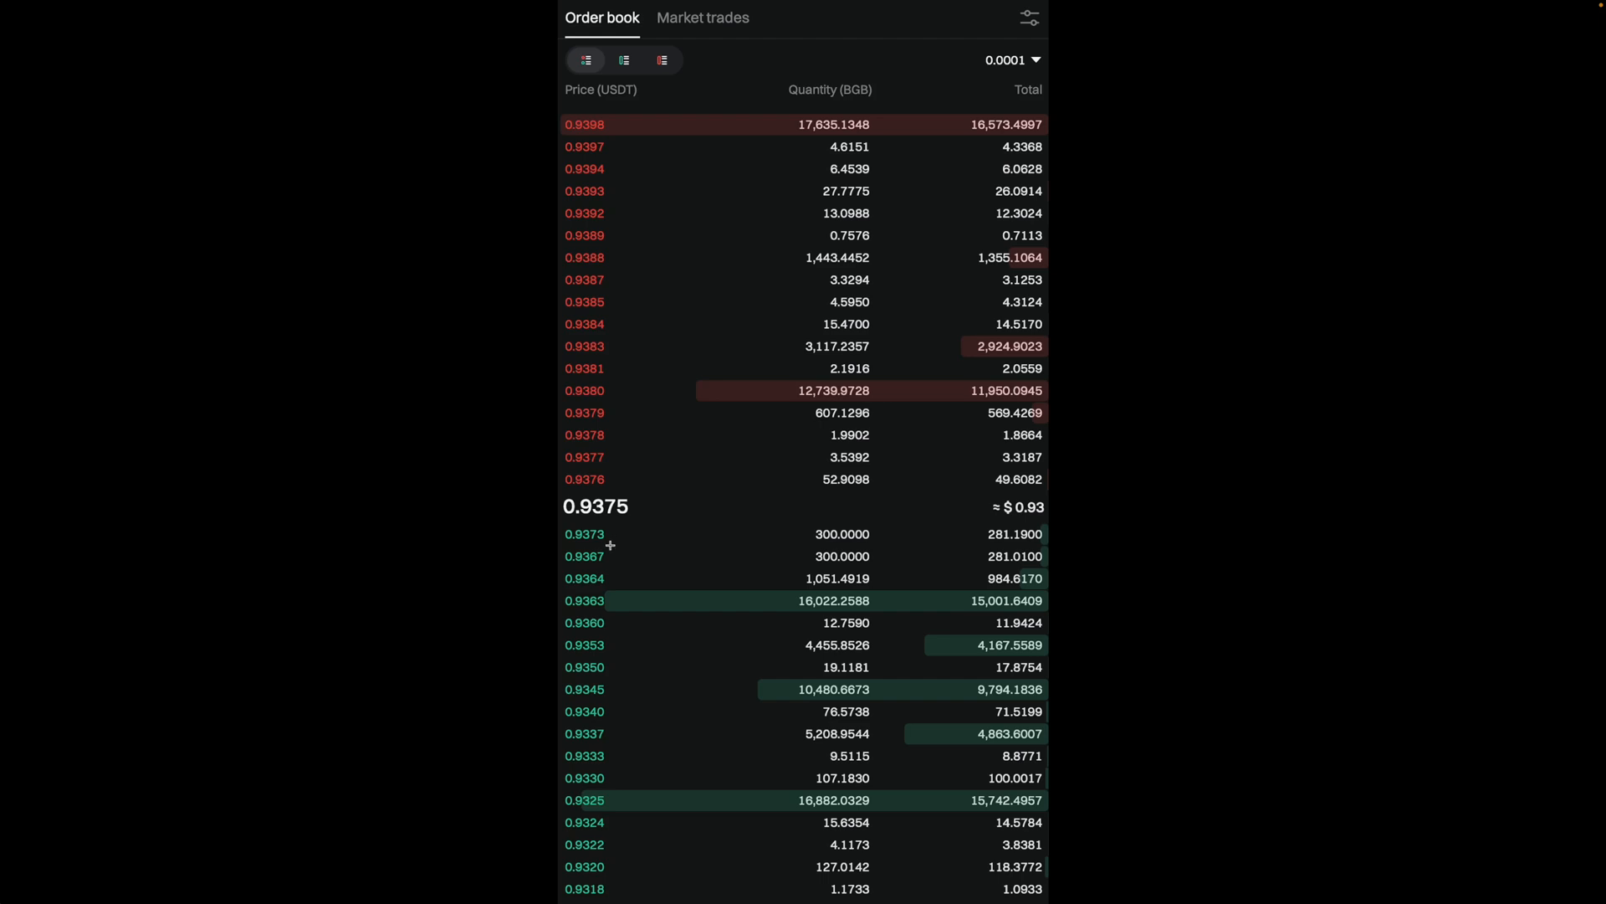
{"action": "mouse_move", "coordinate": [587, 545]}
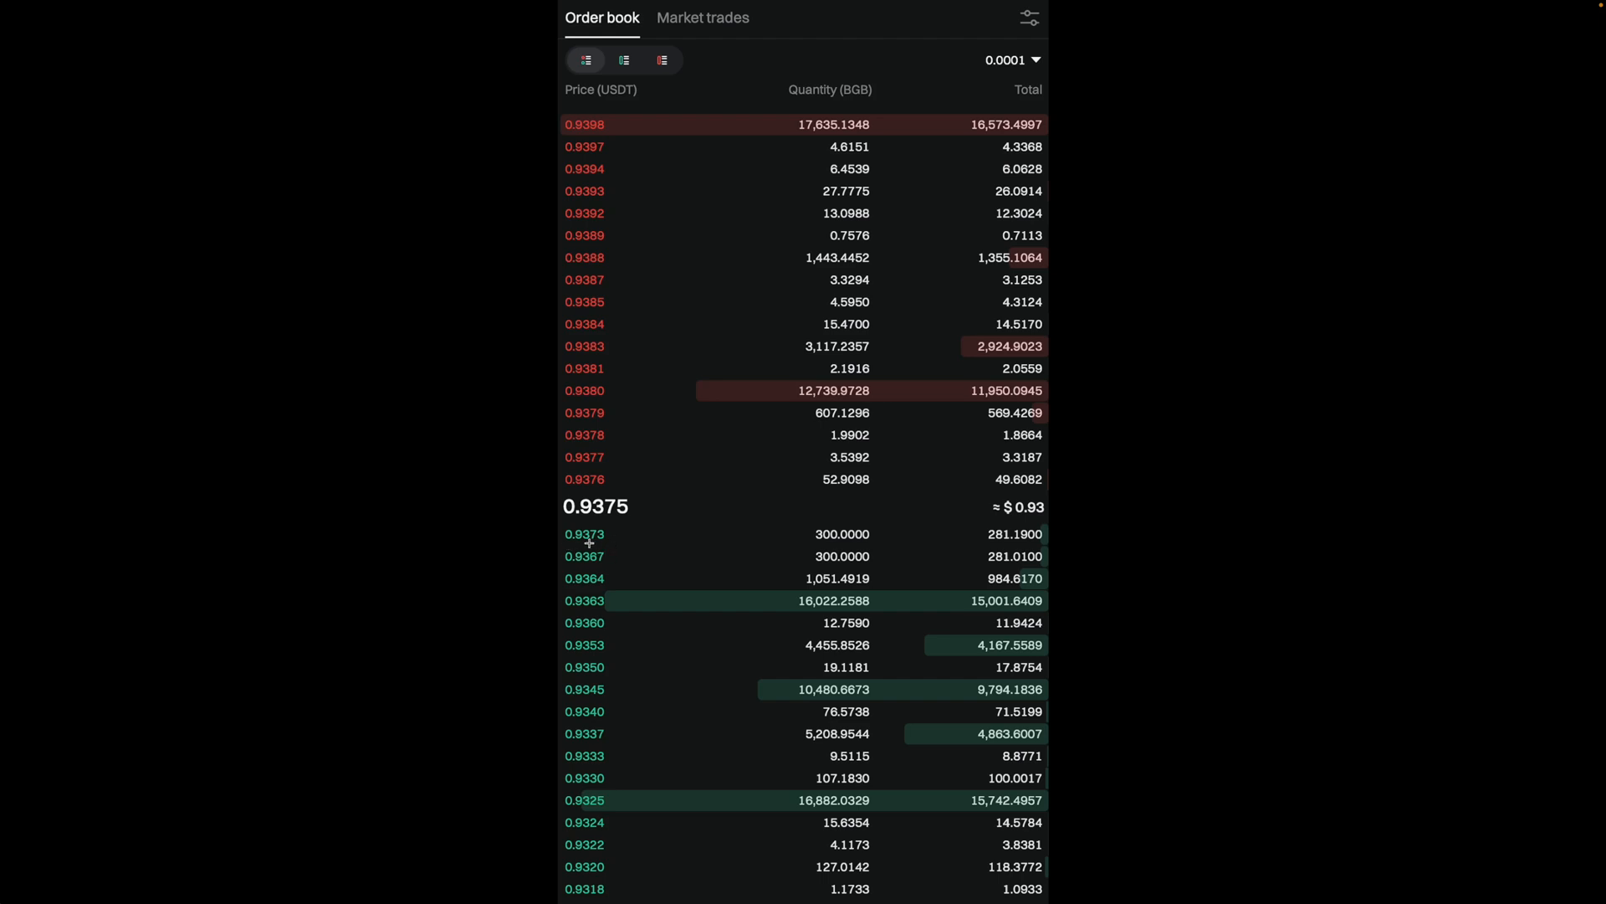
{"action": "mouse_move", "coordinate": [761, 534]}
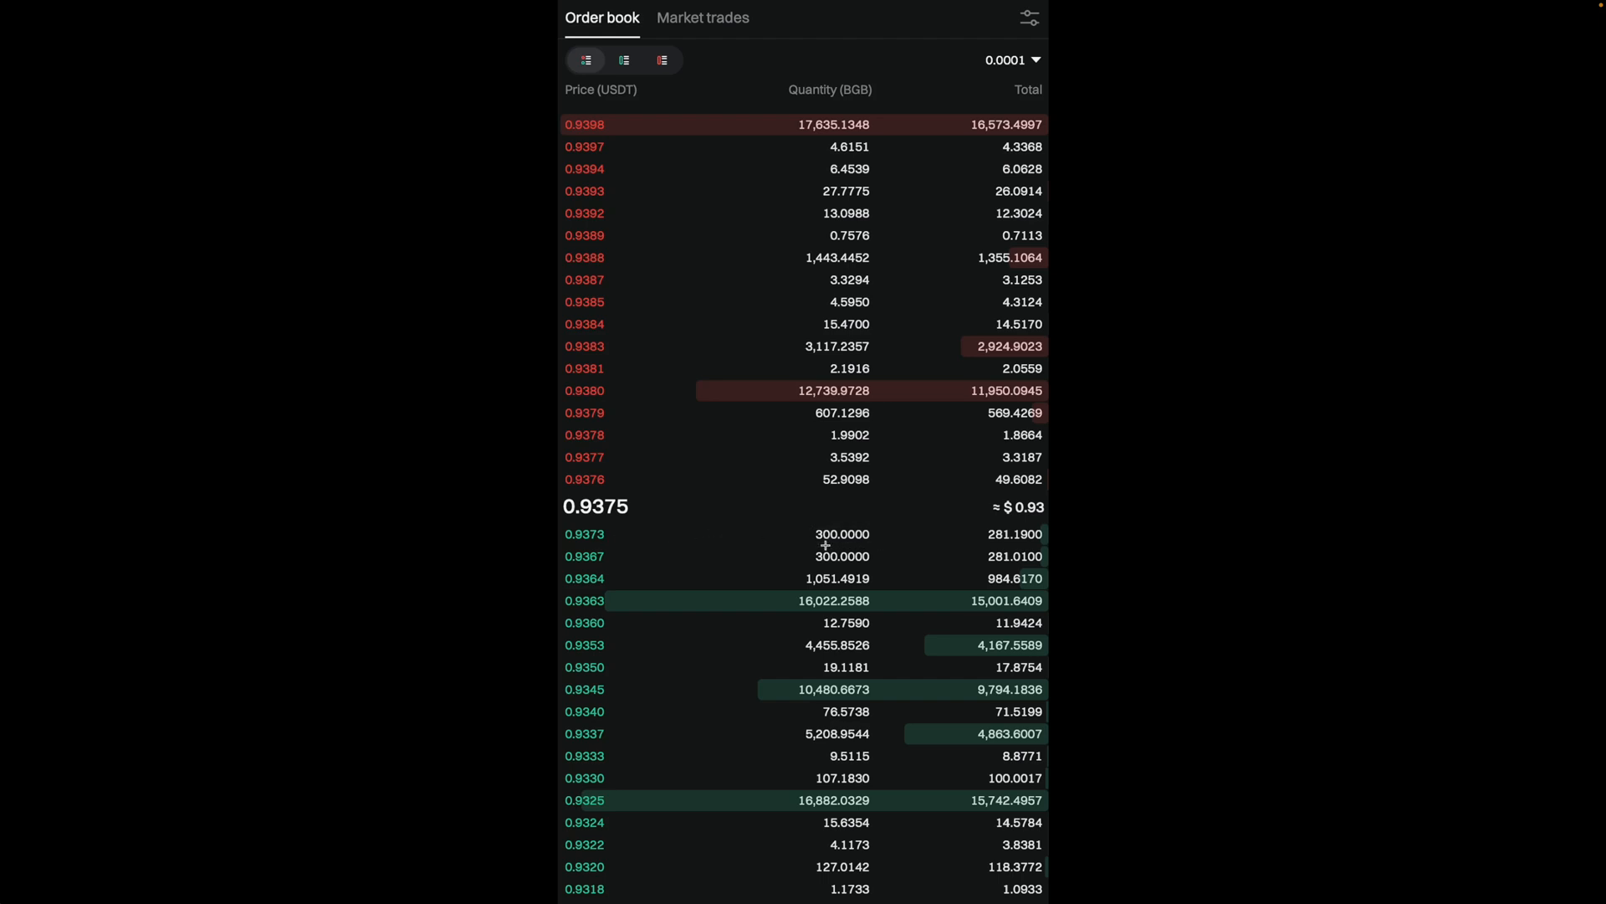
{"action": "mouse_move", "coordinate": [806, 546]}
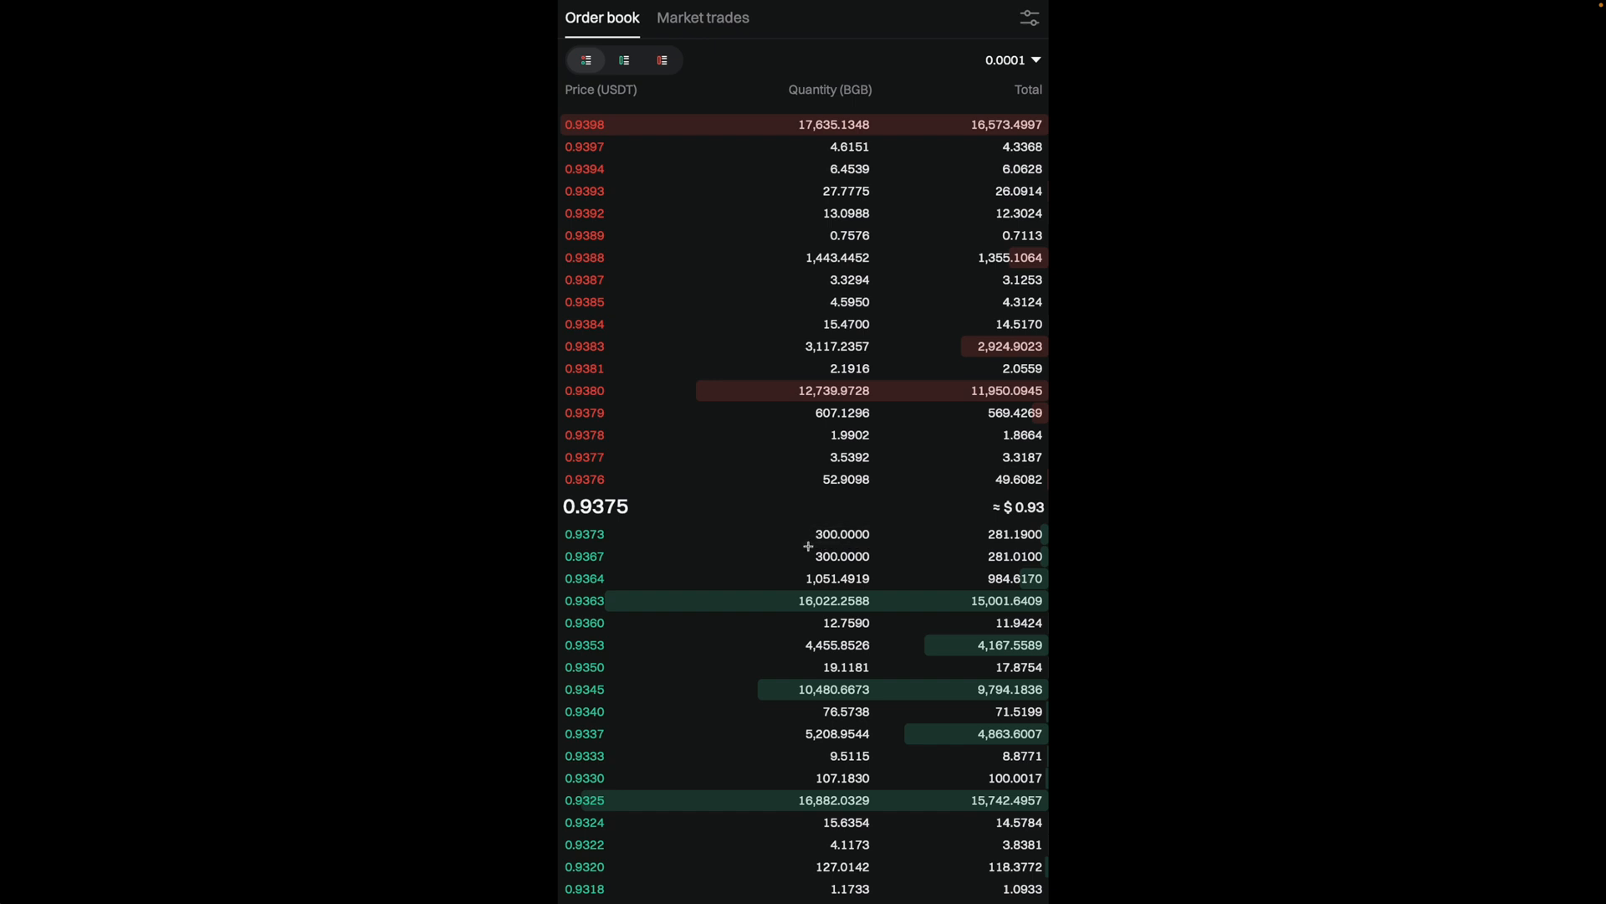
{"action": "mouse_move", "coordinate": [629, 544]}
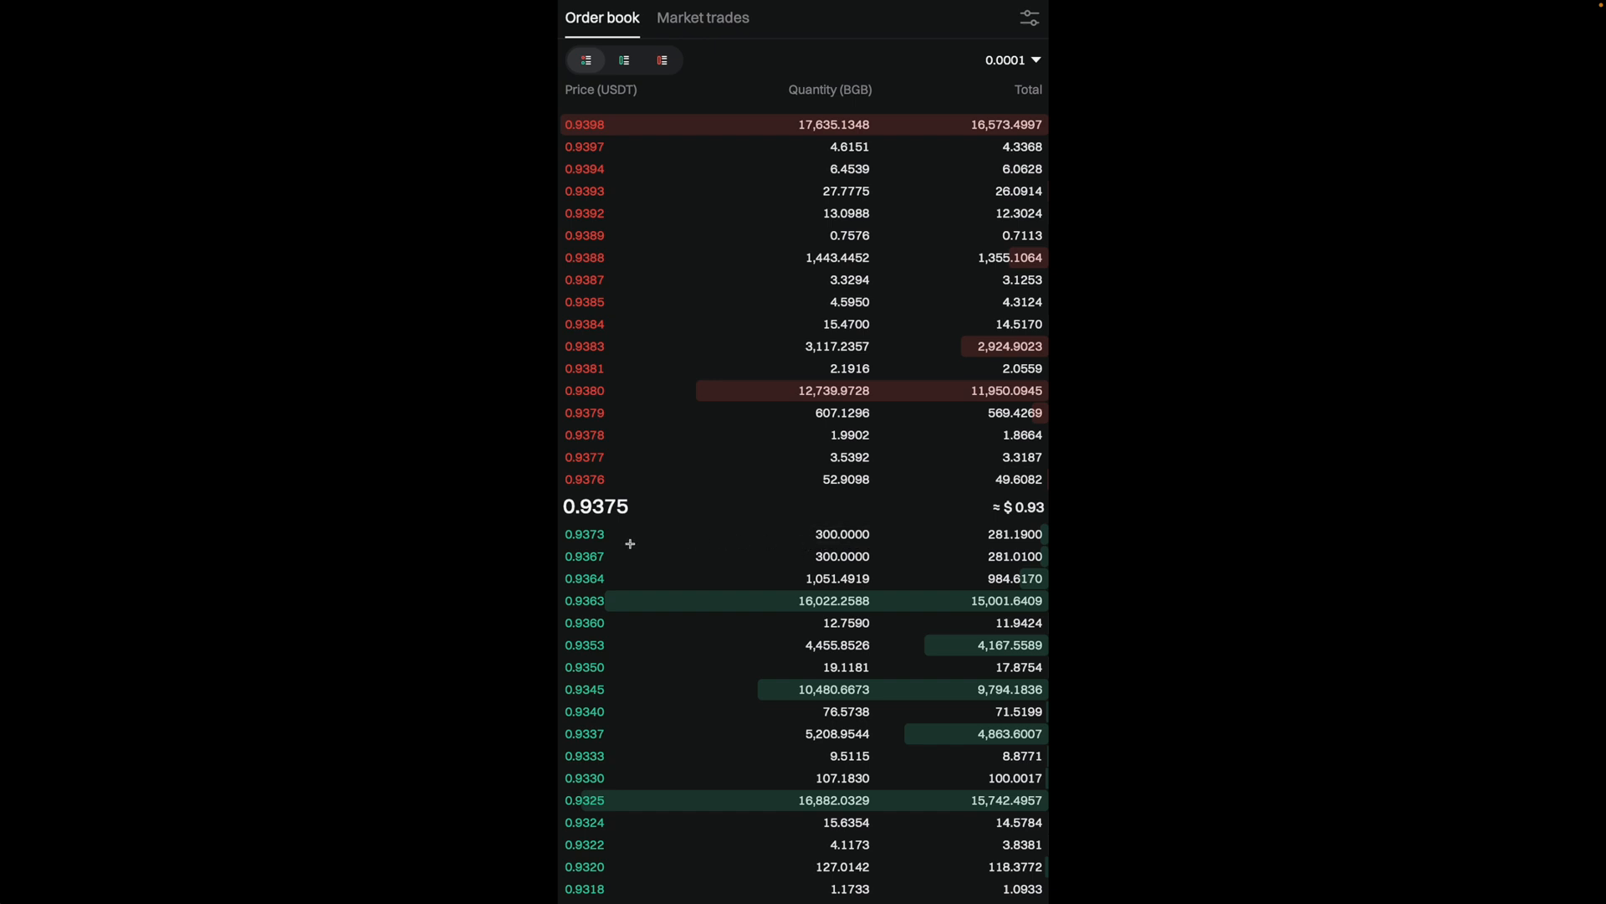
{"action": "mouse_move", "coordinate": [624, 478]}
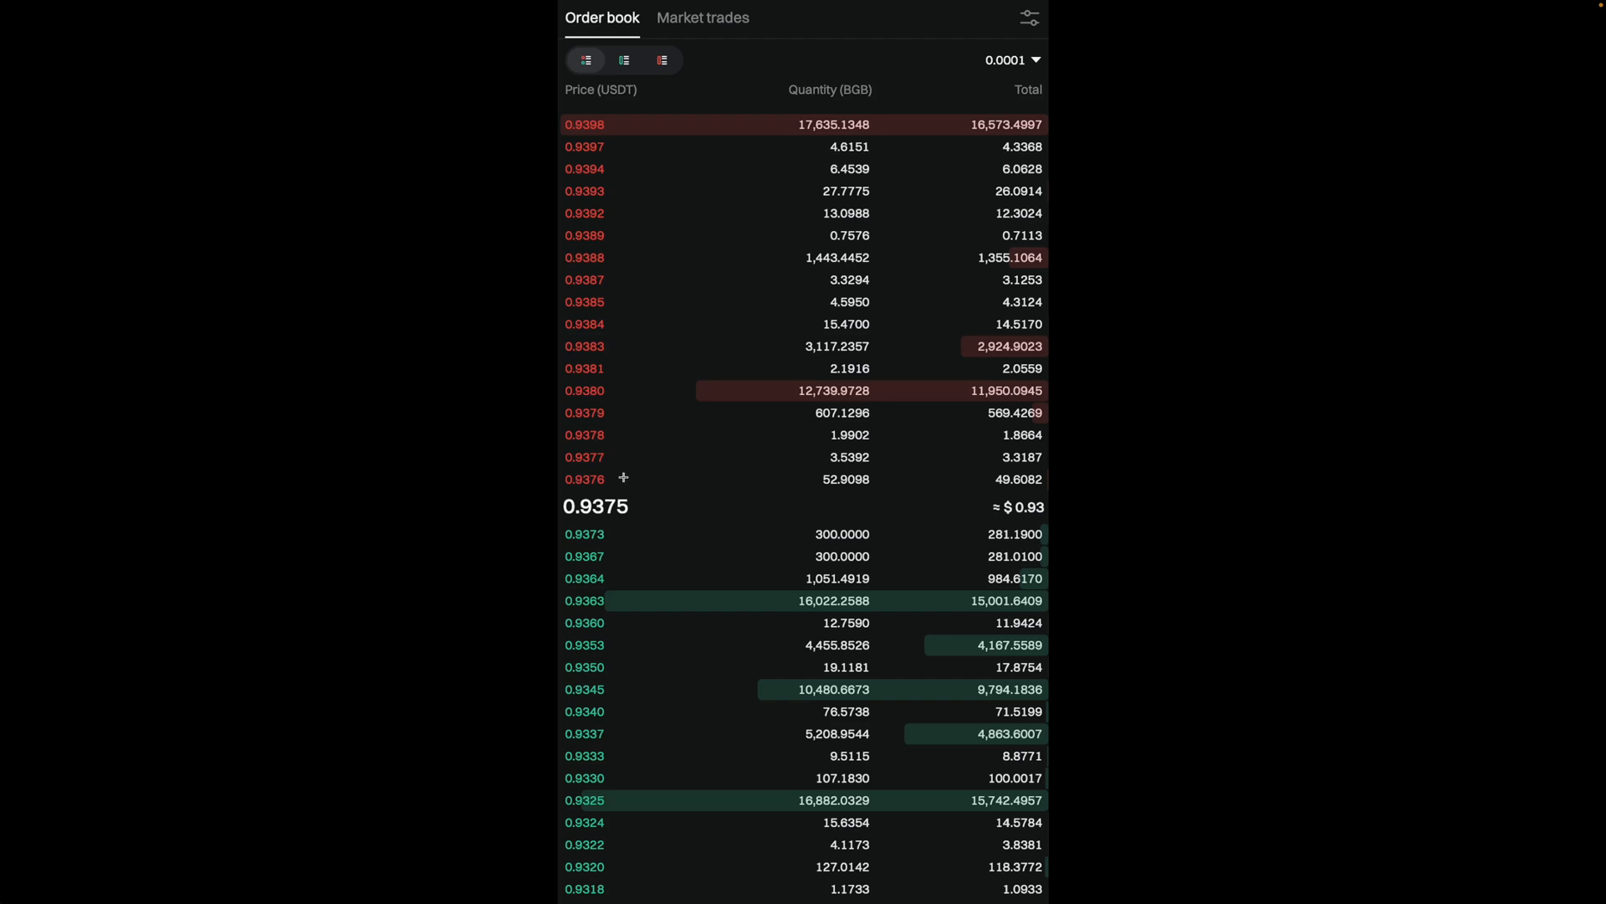
{"action": "mouse_move", "coordinate": [588, 496]}
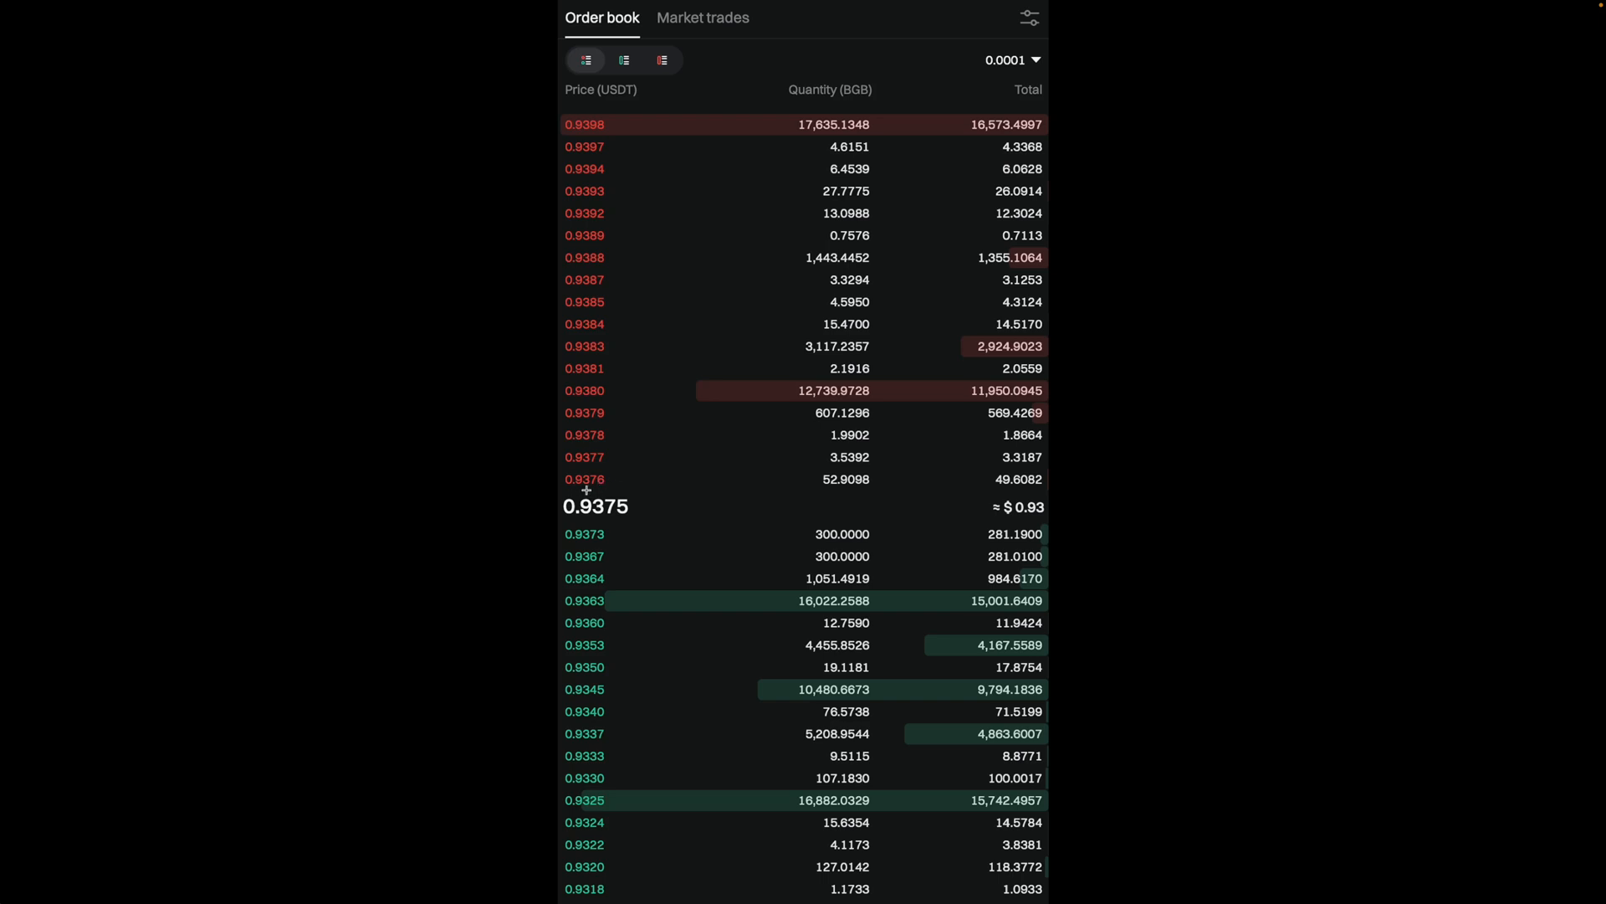
{"action": "mouse_move", "coordinate": [709, 482]}
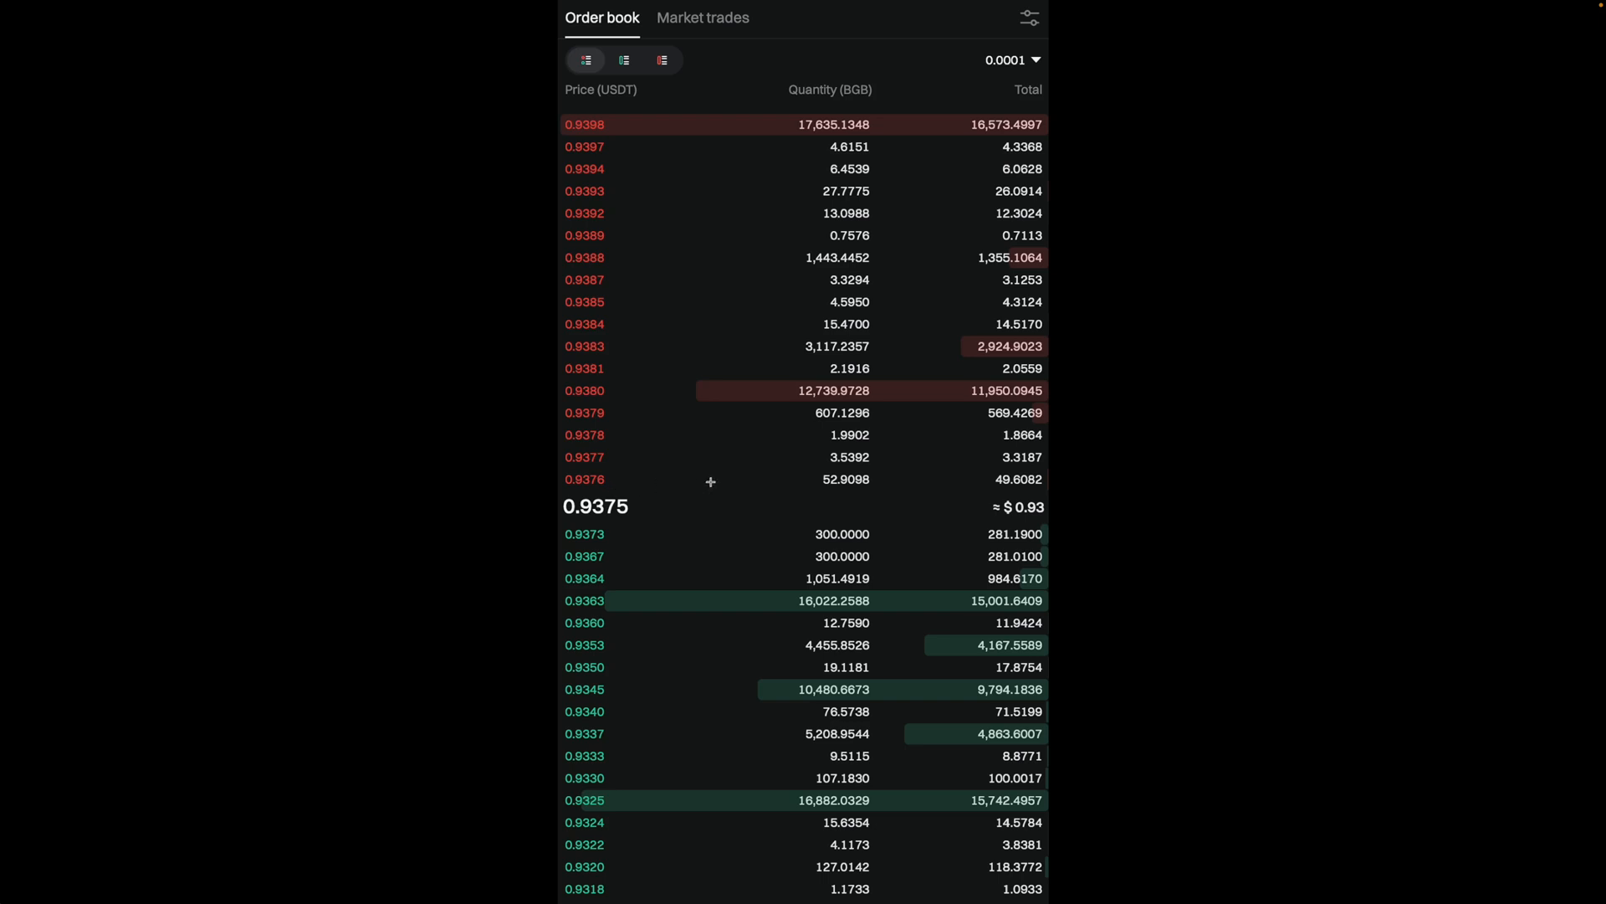
{"action": "mouse_move", "coordinate": [830, 492]}
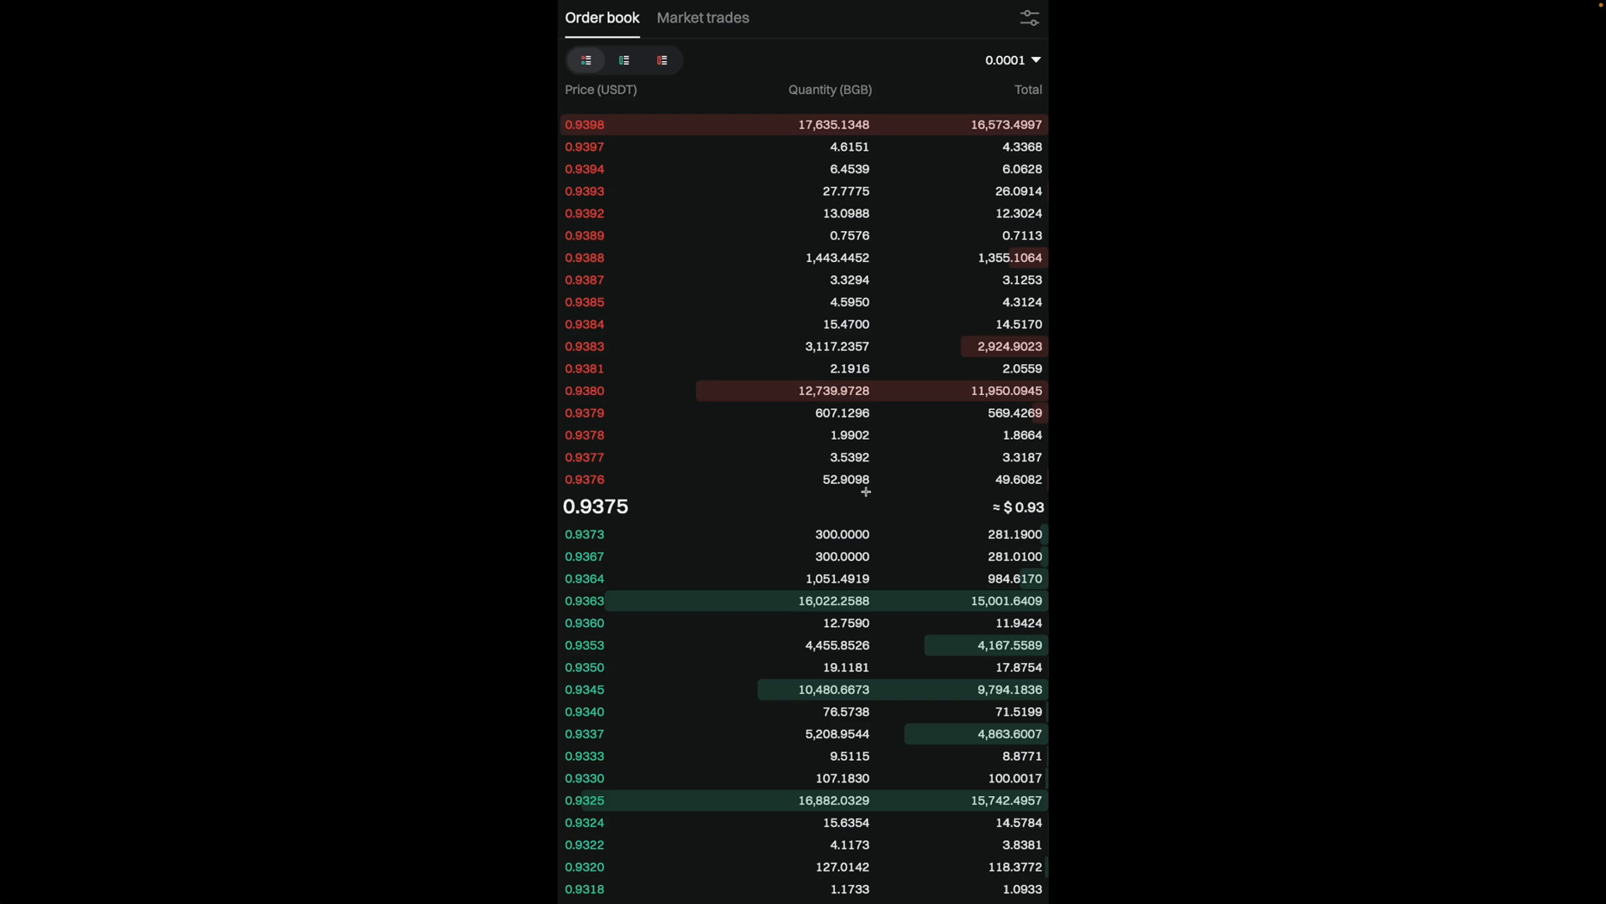
{"action": "mouse_move", "coordinate": [612, 478]}
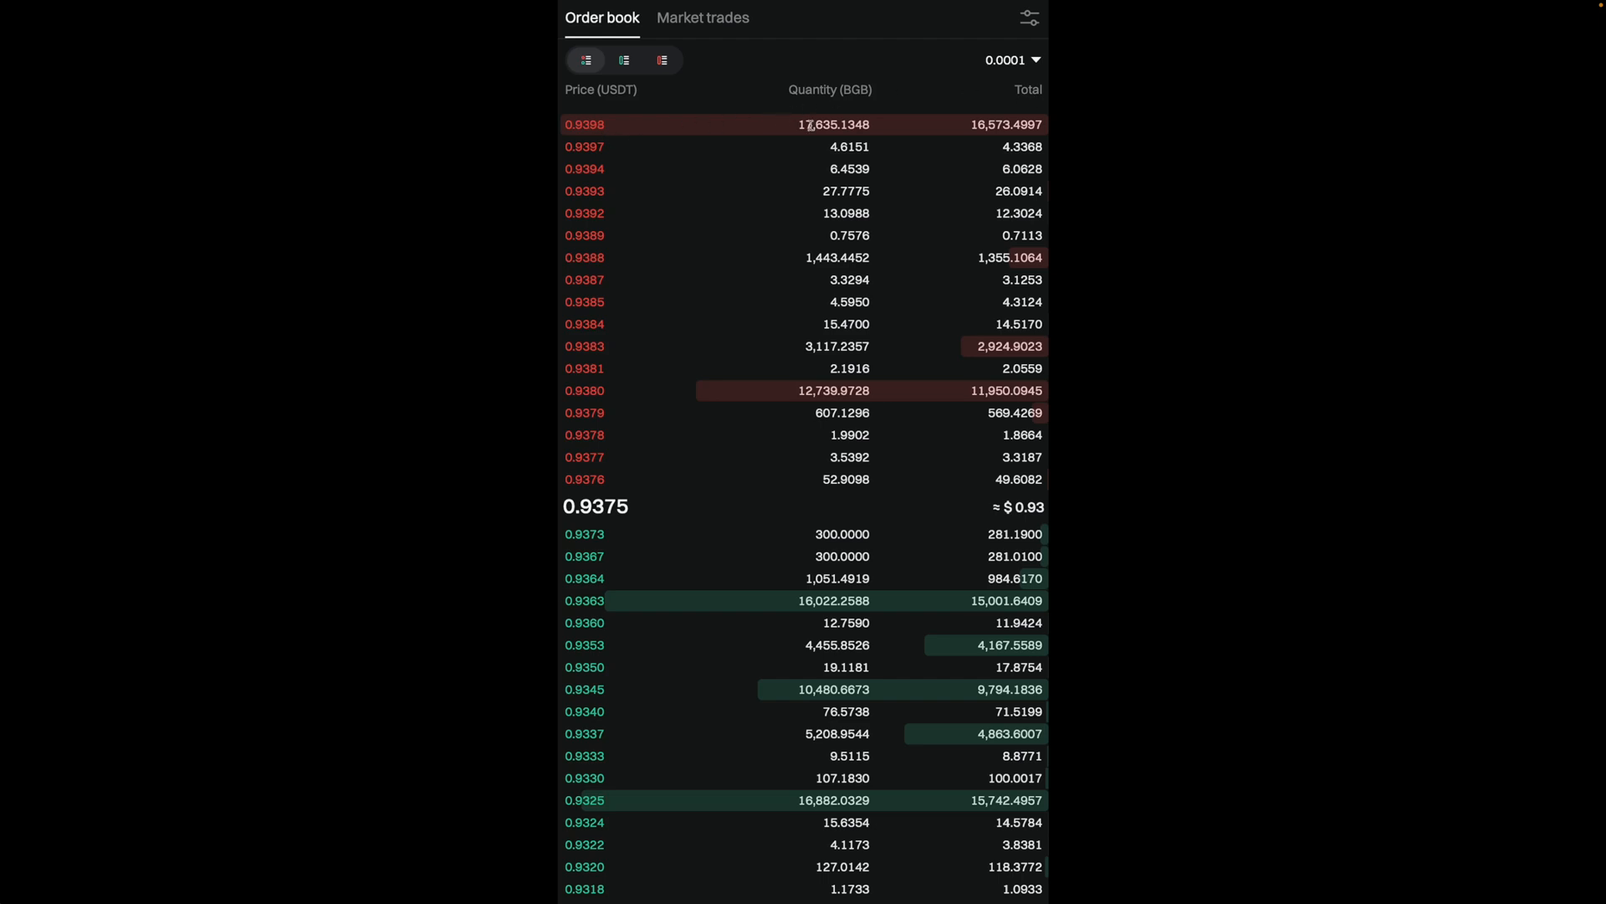
{"action": "mouse_move", "coordinate": [1034, 134]}
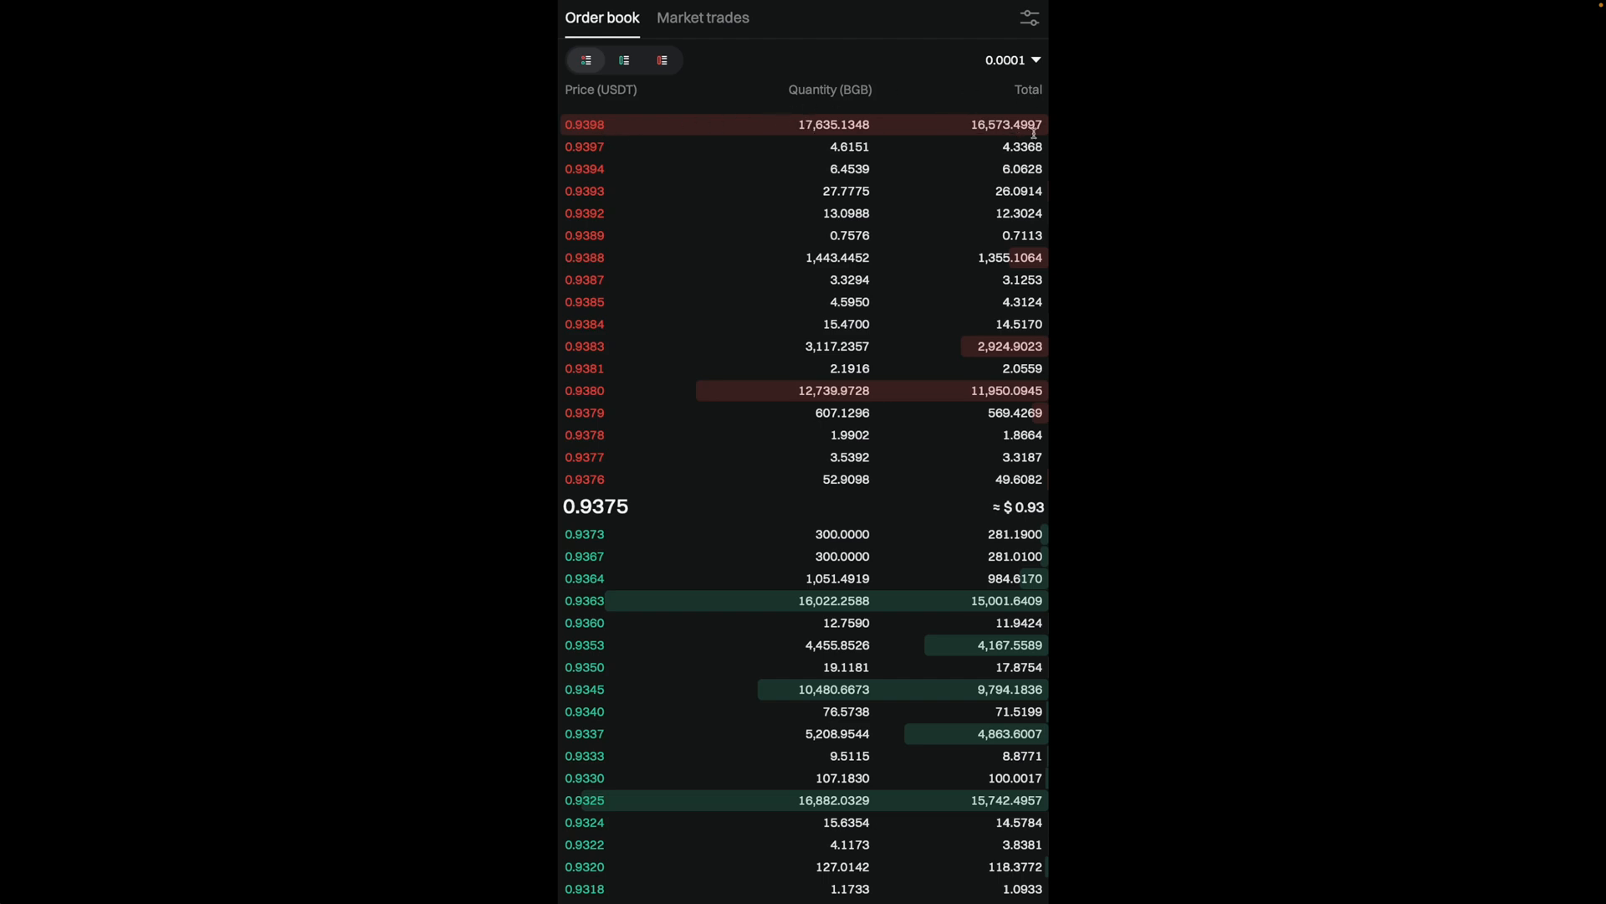
{"action": "mouse_move", "coordinate": [579, 539]}
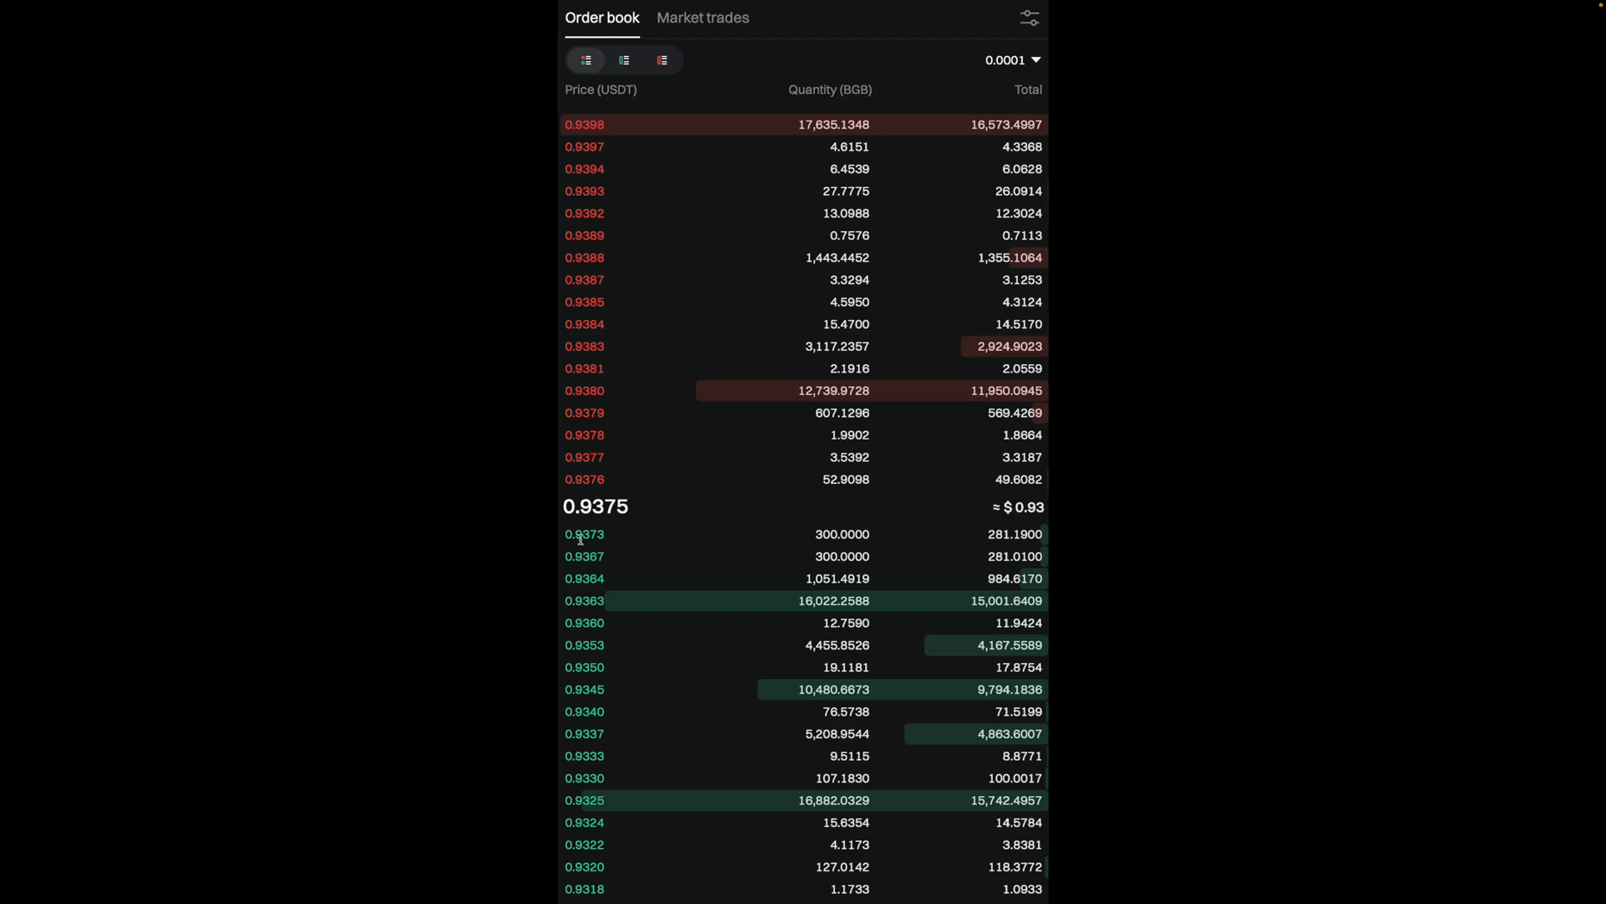
{"action": "mouse_move", "coordinate": [711, 538]}
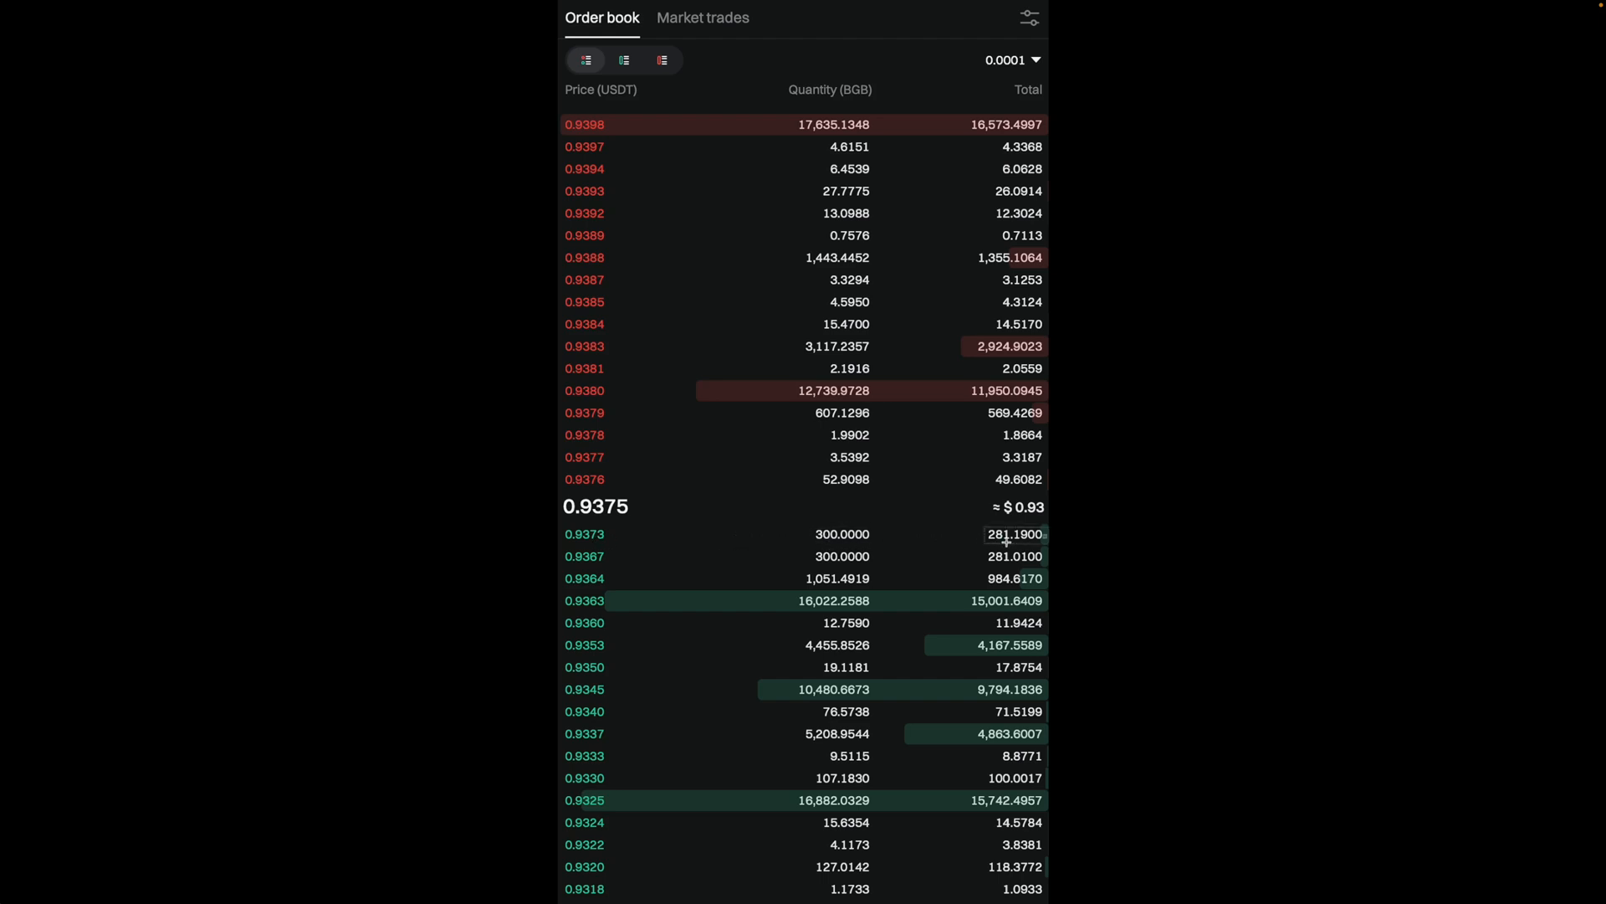
{"action": "mouse_move", "coordinate": [1029, 547]}
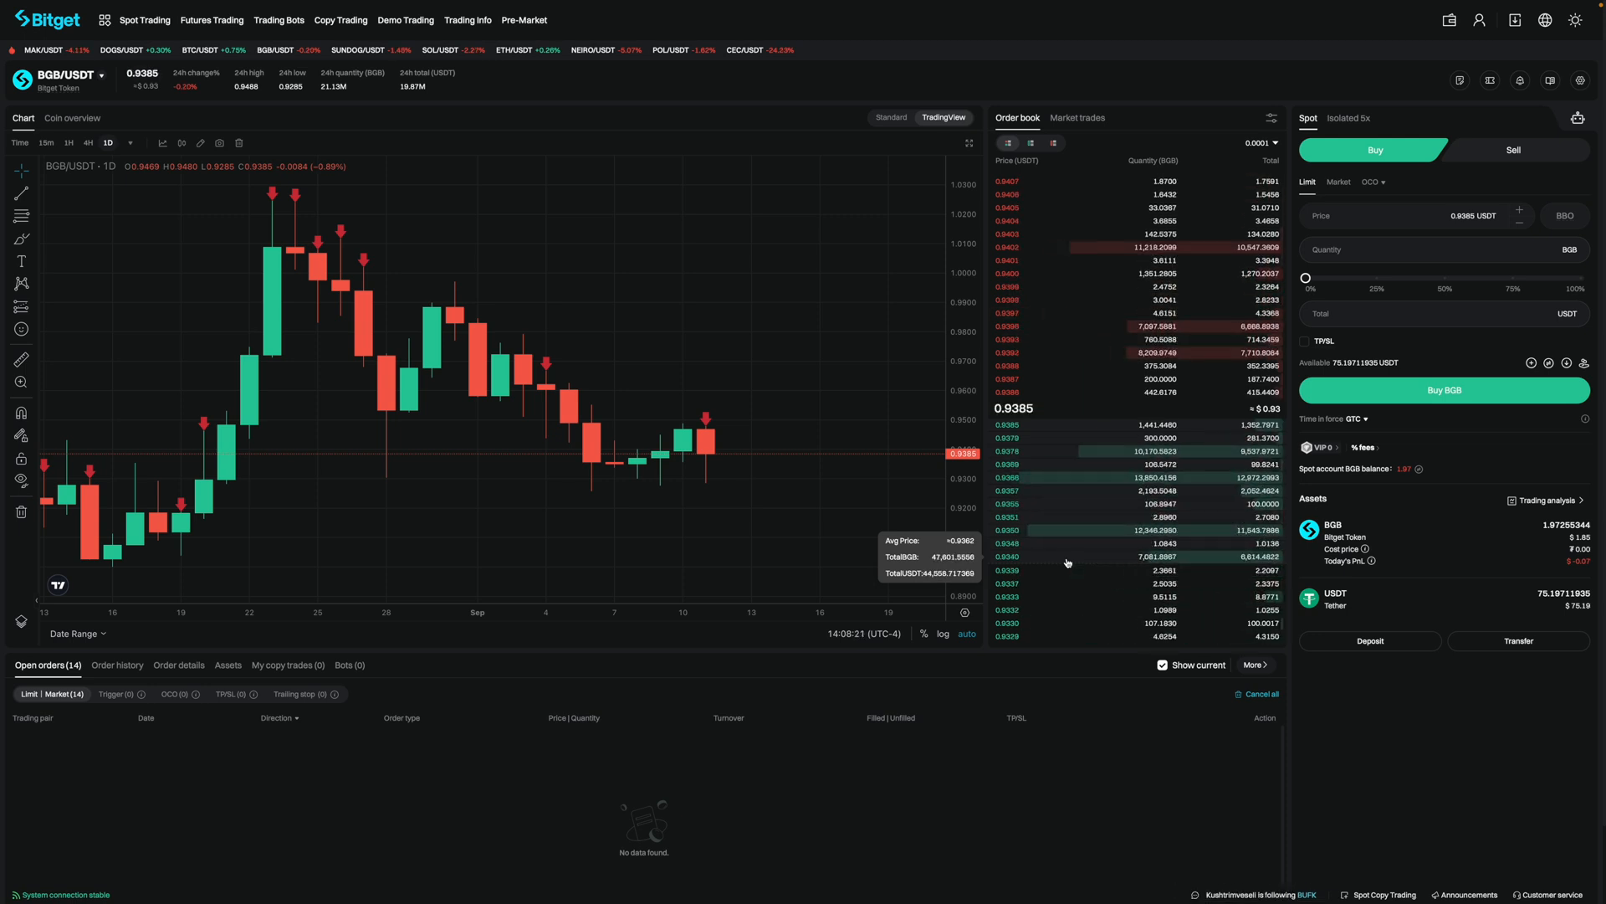
Step: Switch to BTC Futures Trading to show the order book with the Total (BTC) column
{"action": "left_click", "coordinate": [211, 20]}
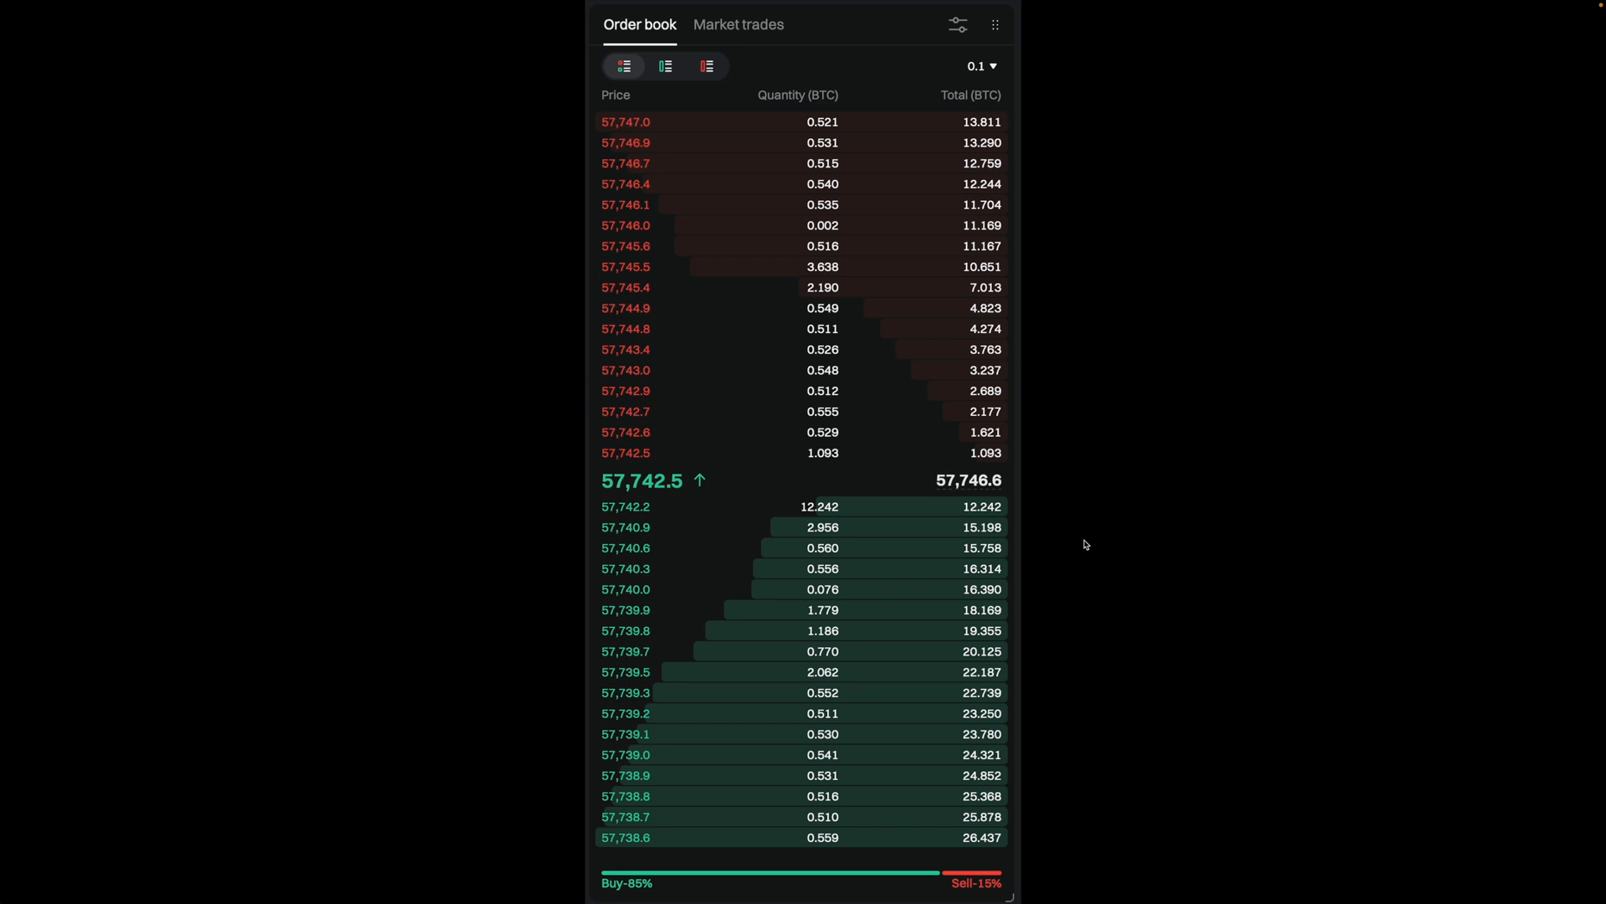
{"action": "mouse_move", "coordinate": [1050, 543]}
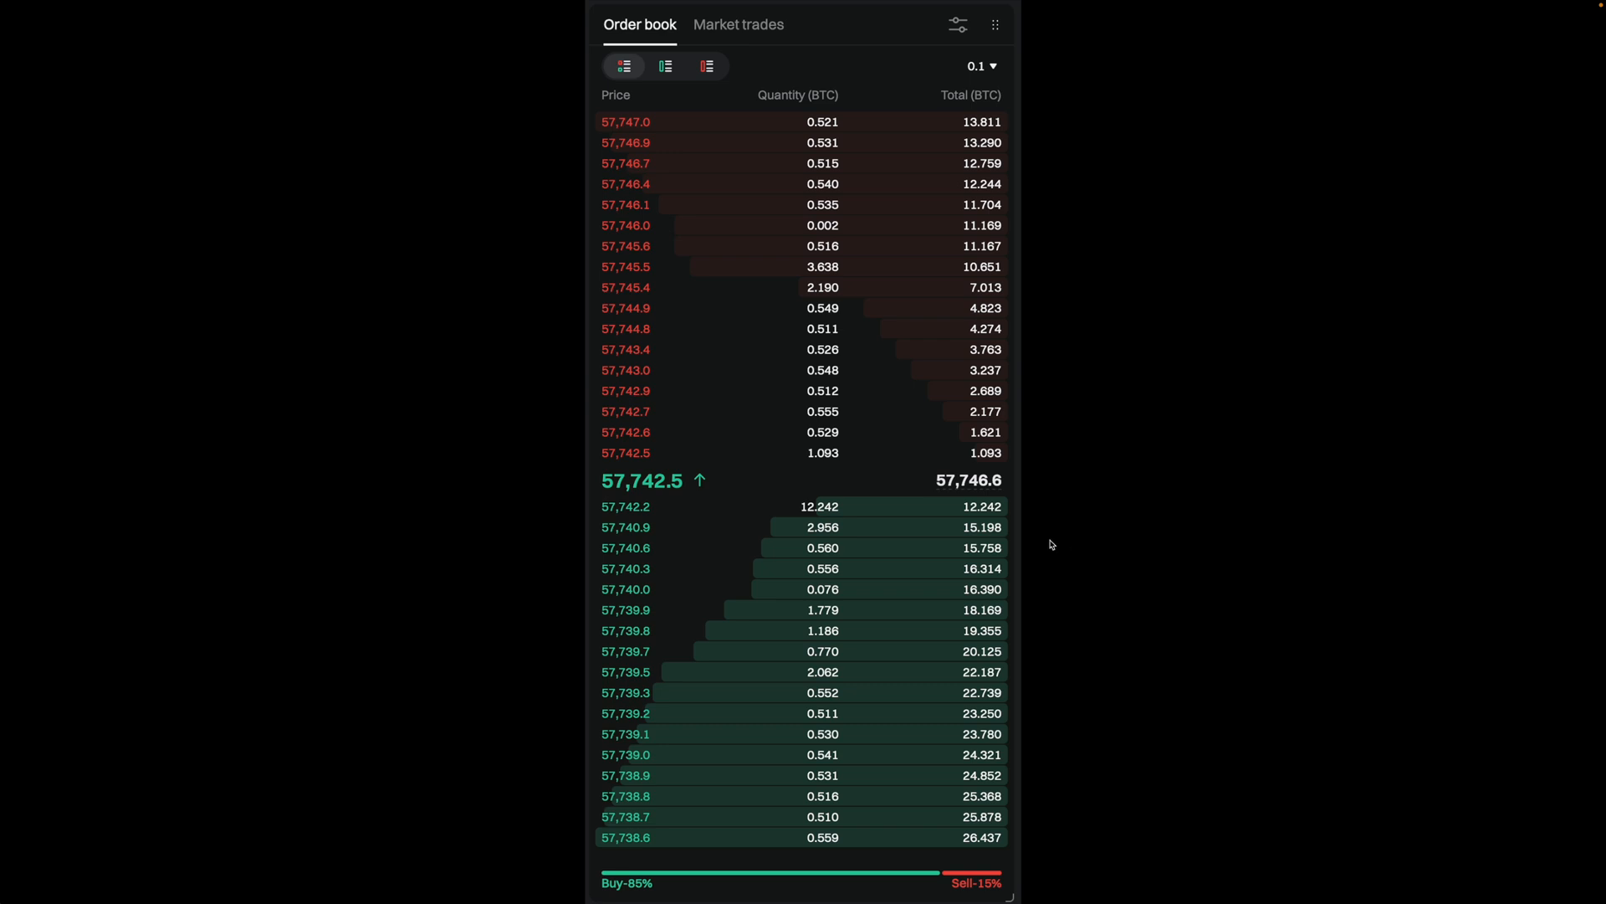
{"action": "mouse_move", "coordinate": [649, 548]}
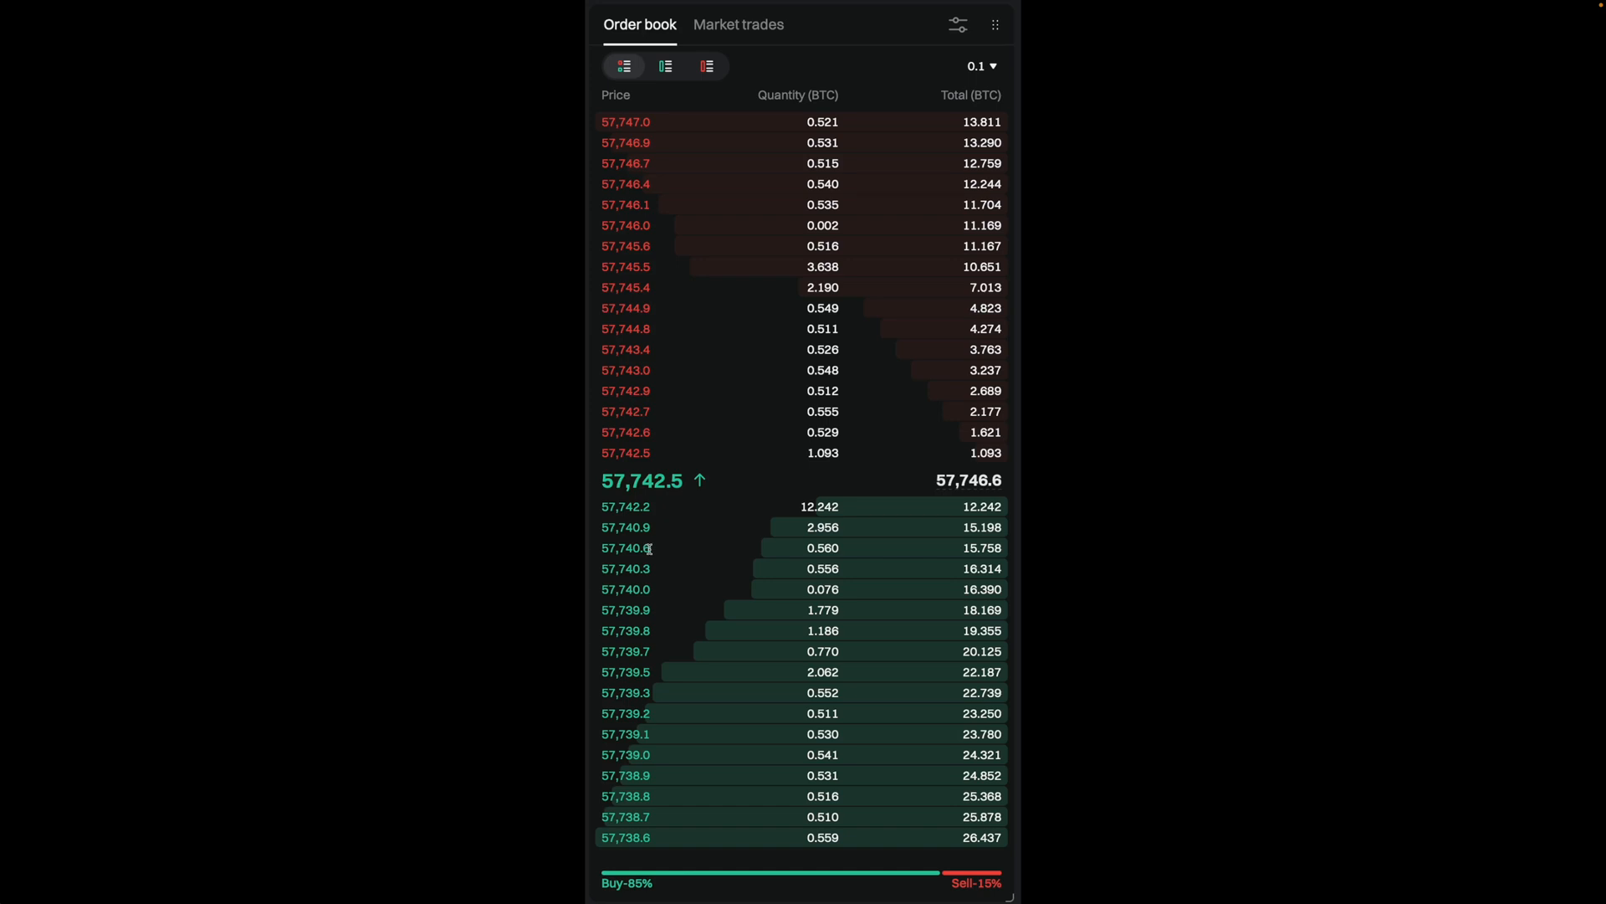
{"action": "mouse_move", "coordinate": [977, 552]}
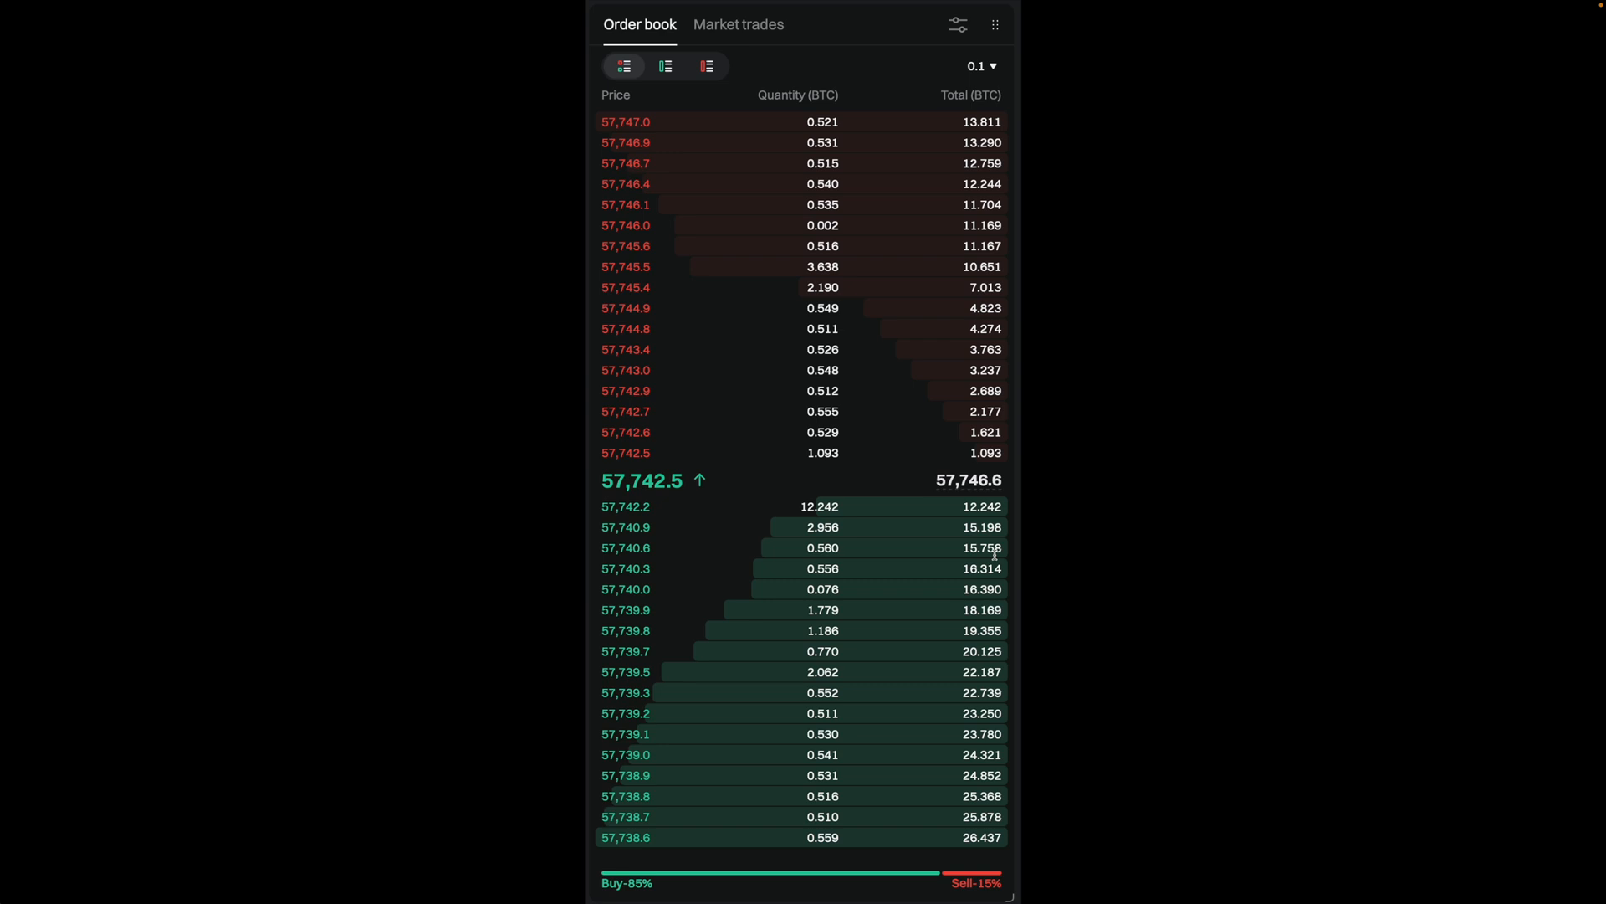
{"action": "mouse_move", "coordinate": [798, 547]}
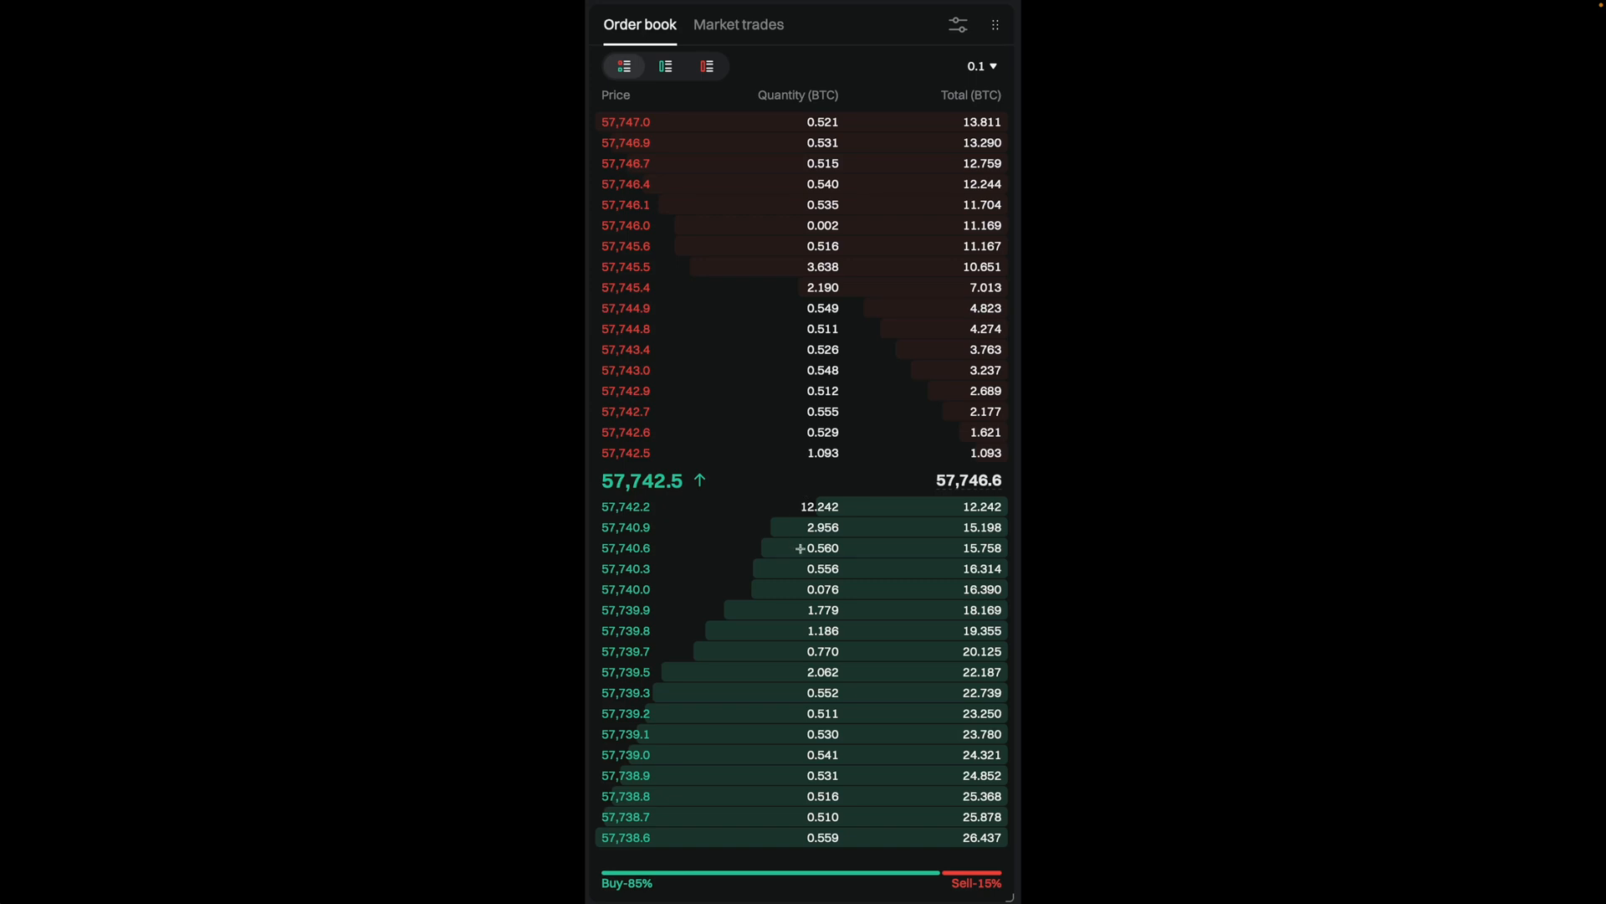
{"action": "mouse_move", "coordinate": [846, 547]}
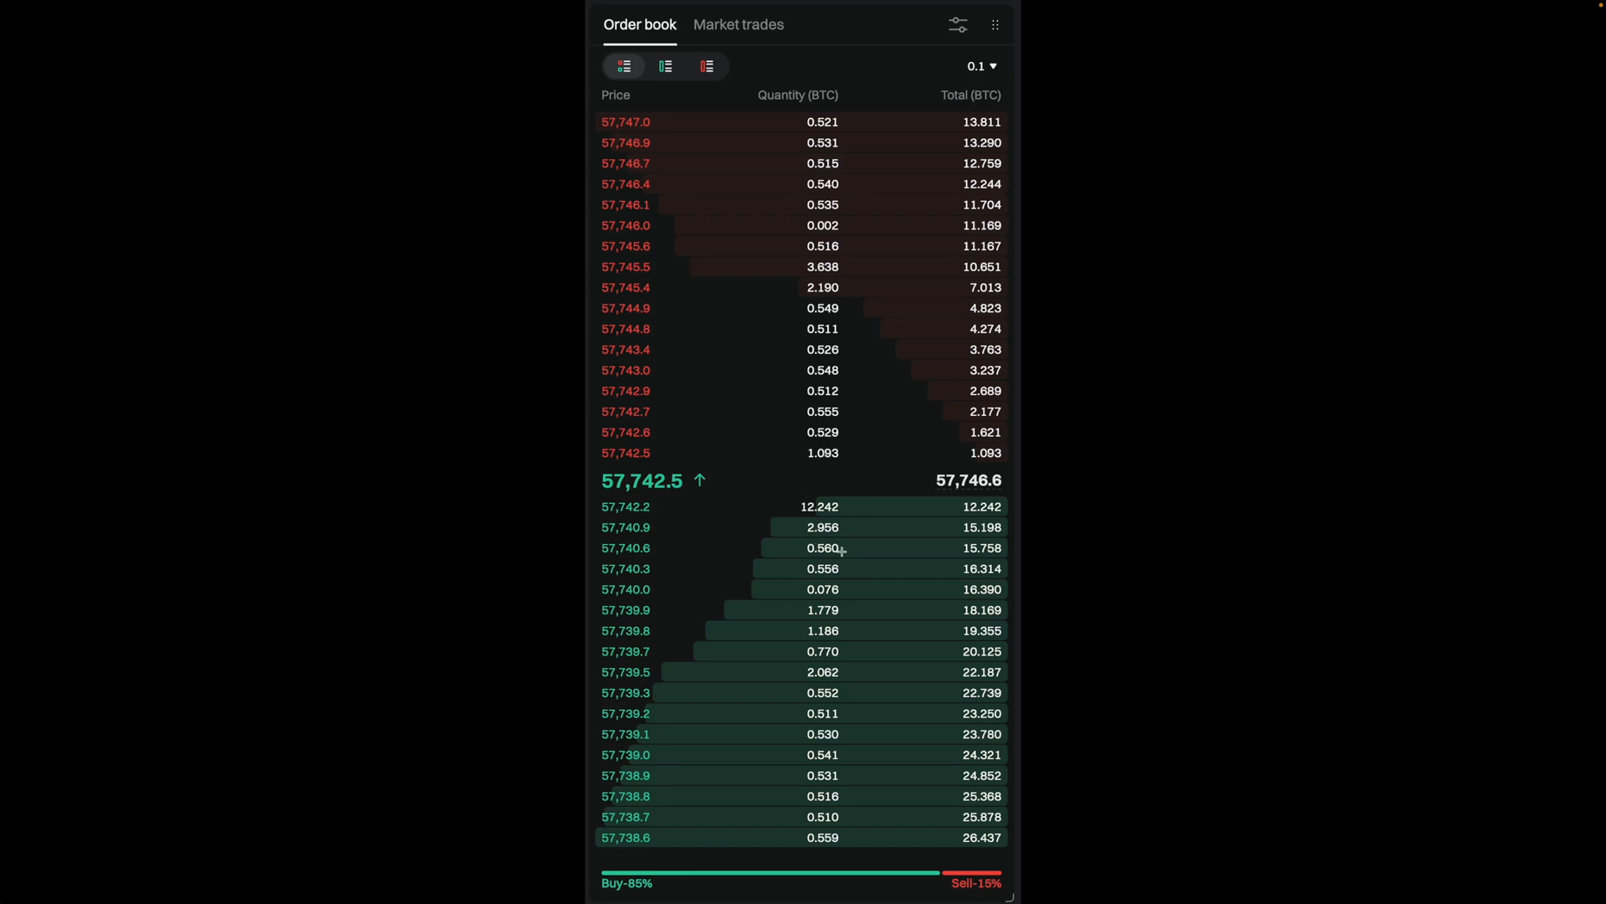
{"action": "mouse_move", "coordinate": [811, 517]}
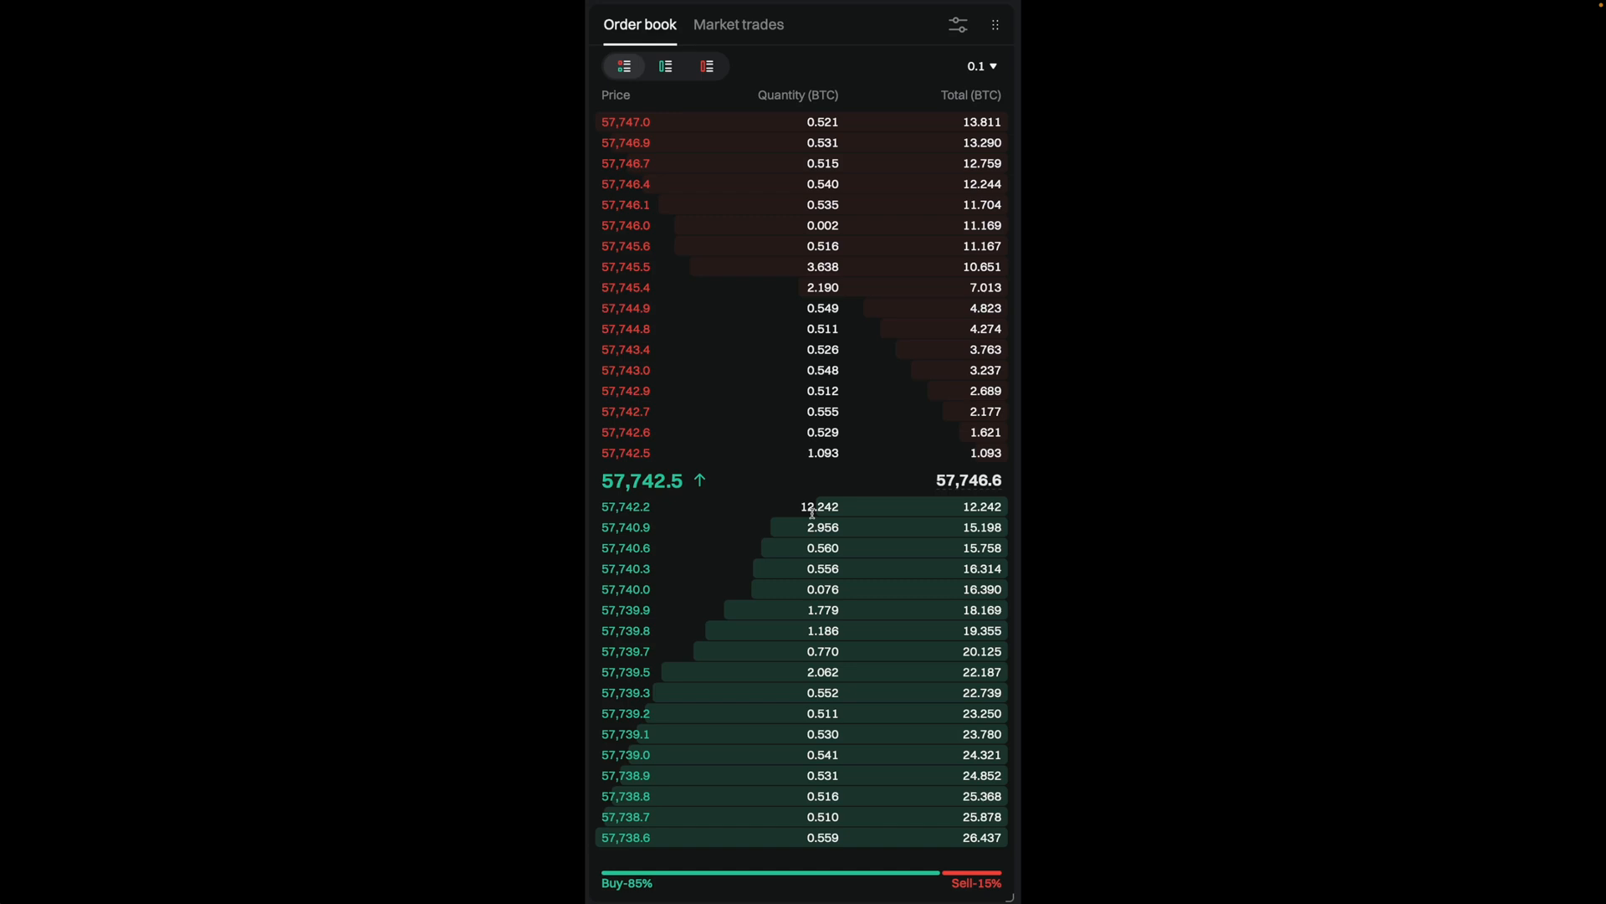
{"action": "mouse_move", "coordinate": [813, 533]}
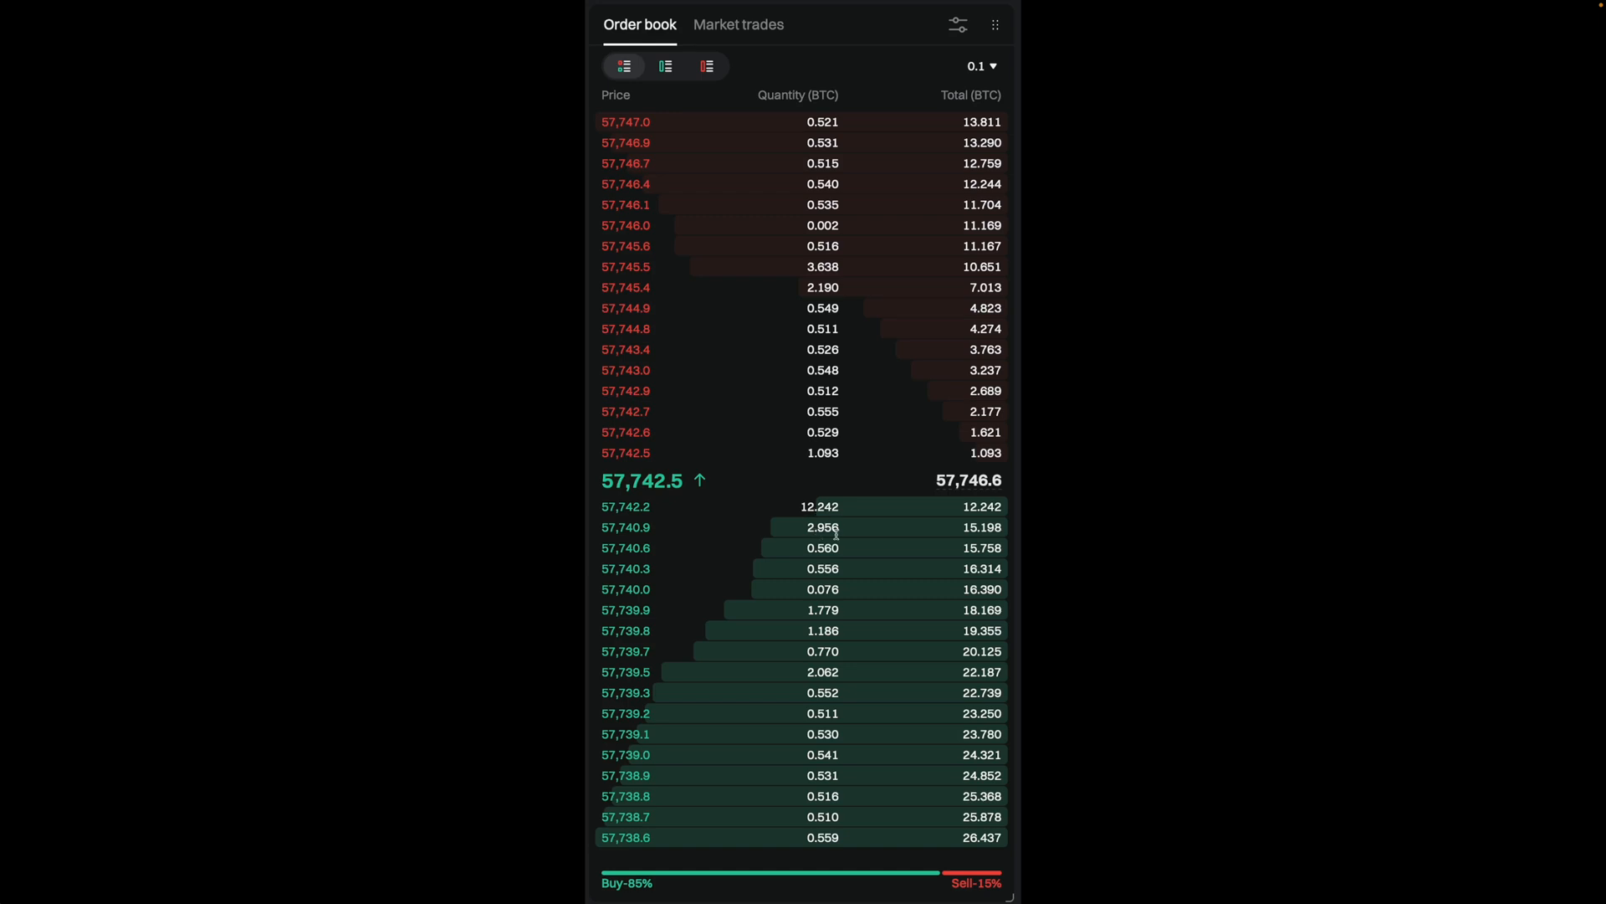
{"action": "mouse_move", "coordinate": [849, 547]}
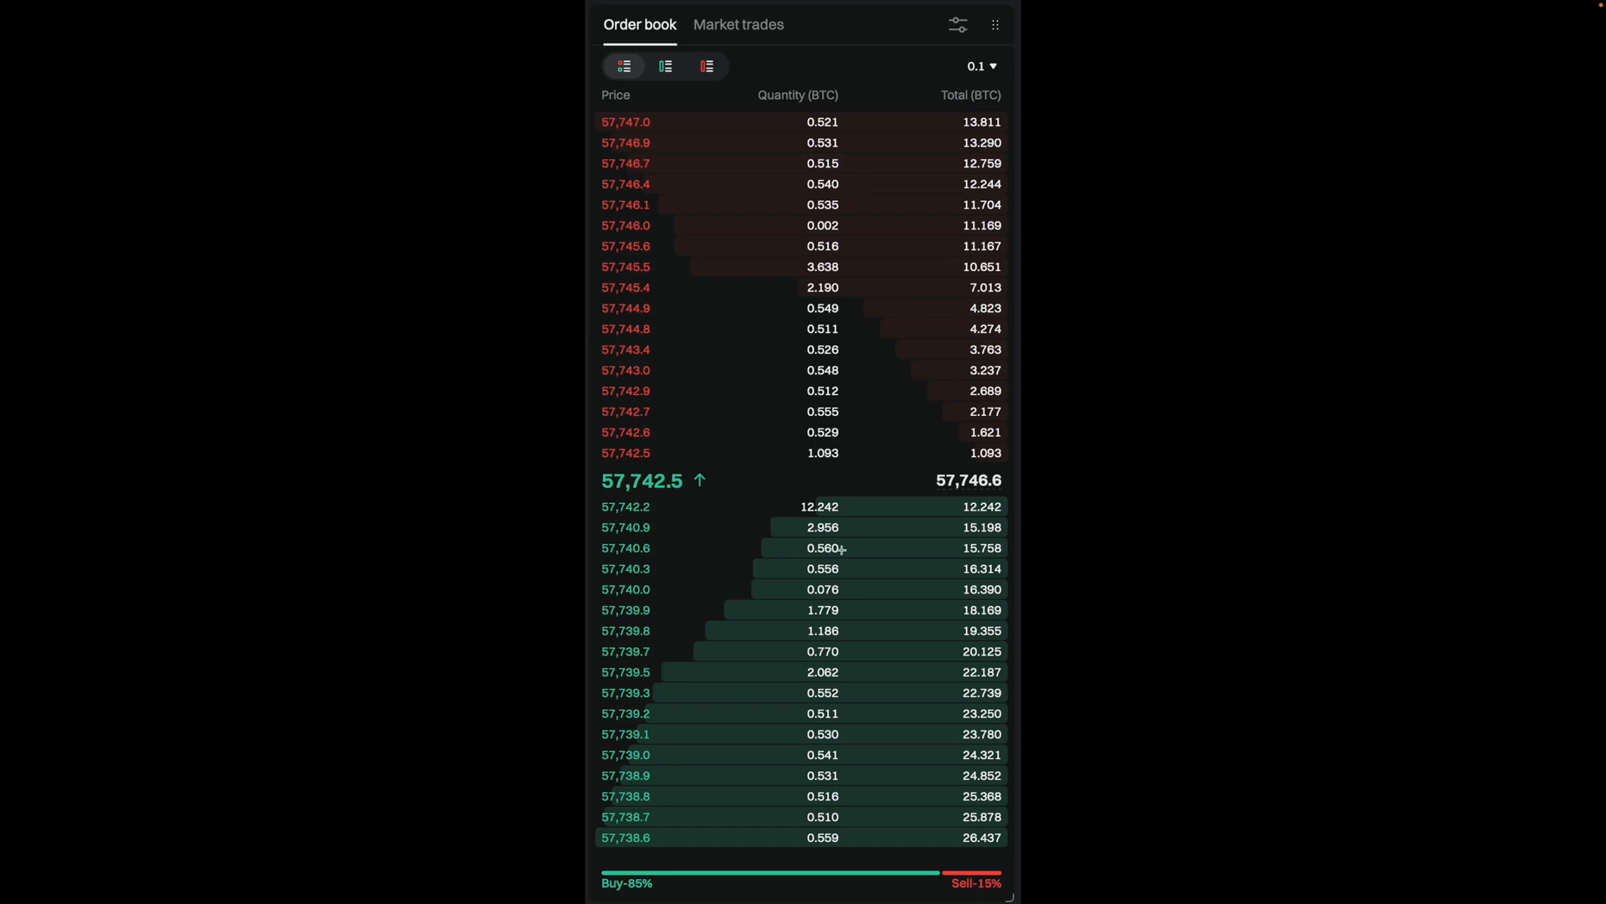
{"action": "mouse_move", "coordinate": [971, 548]}
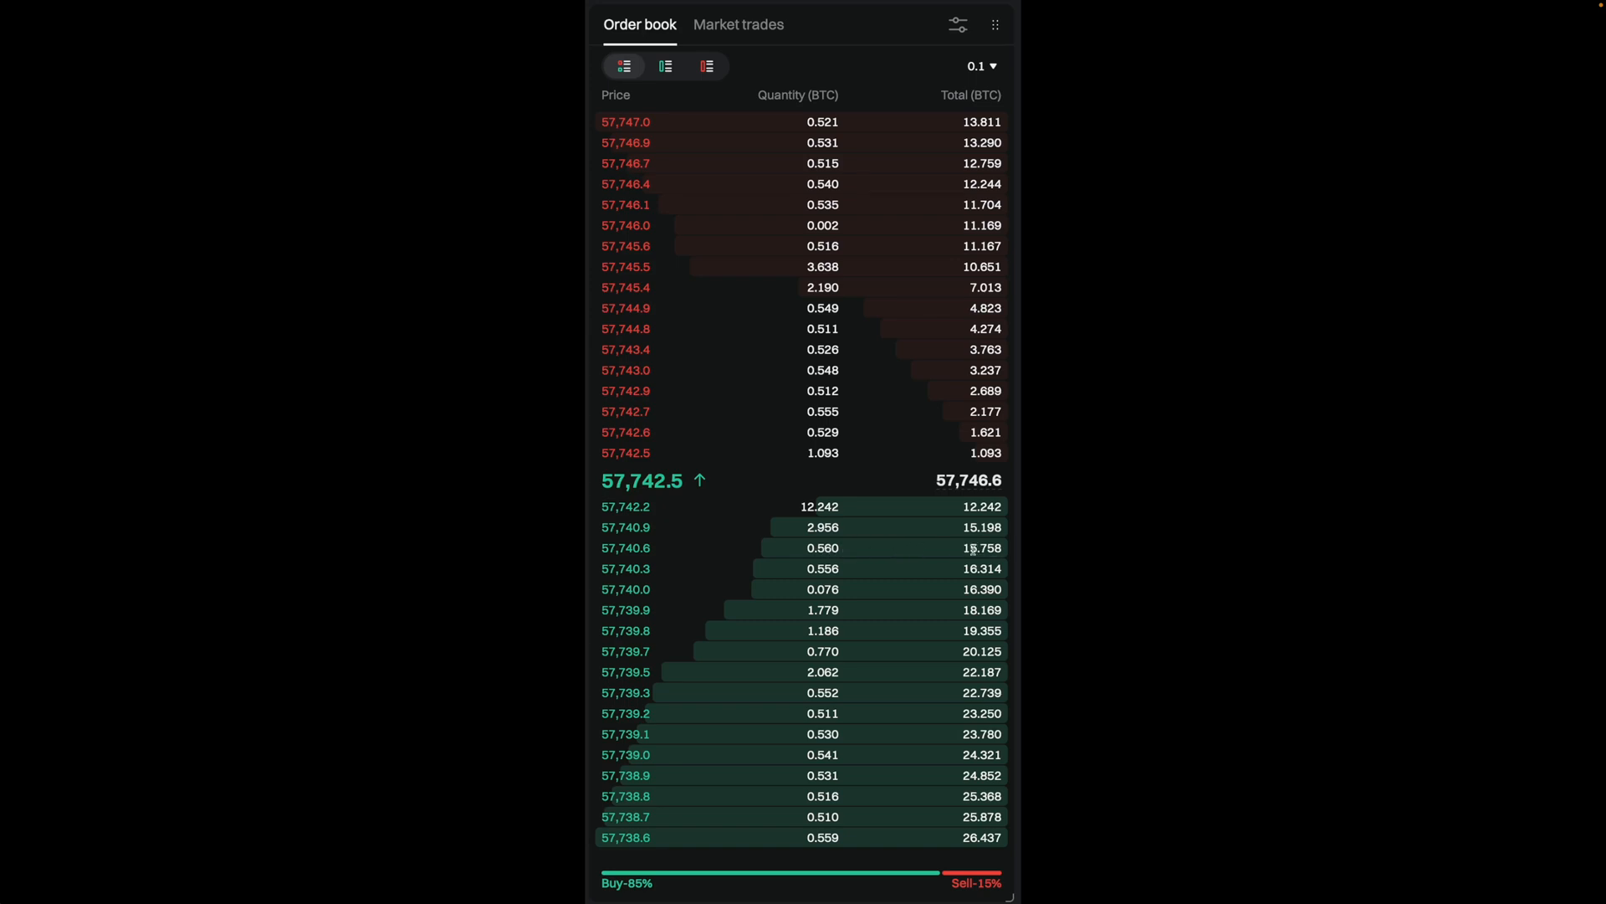
{"action": "mouse_move", "coordinate": [950, 633]}
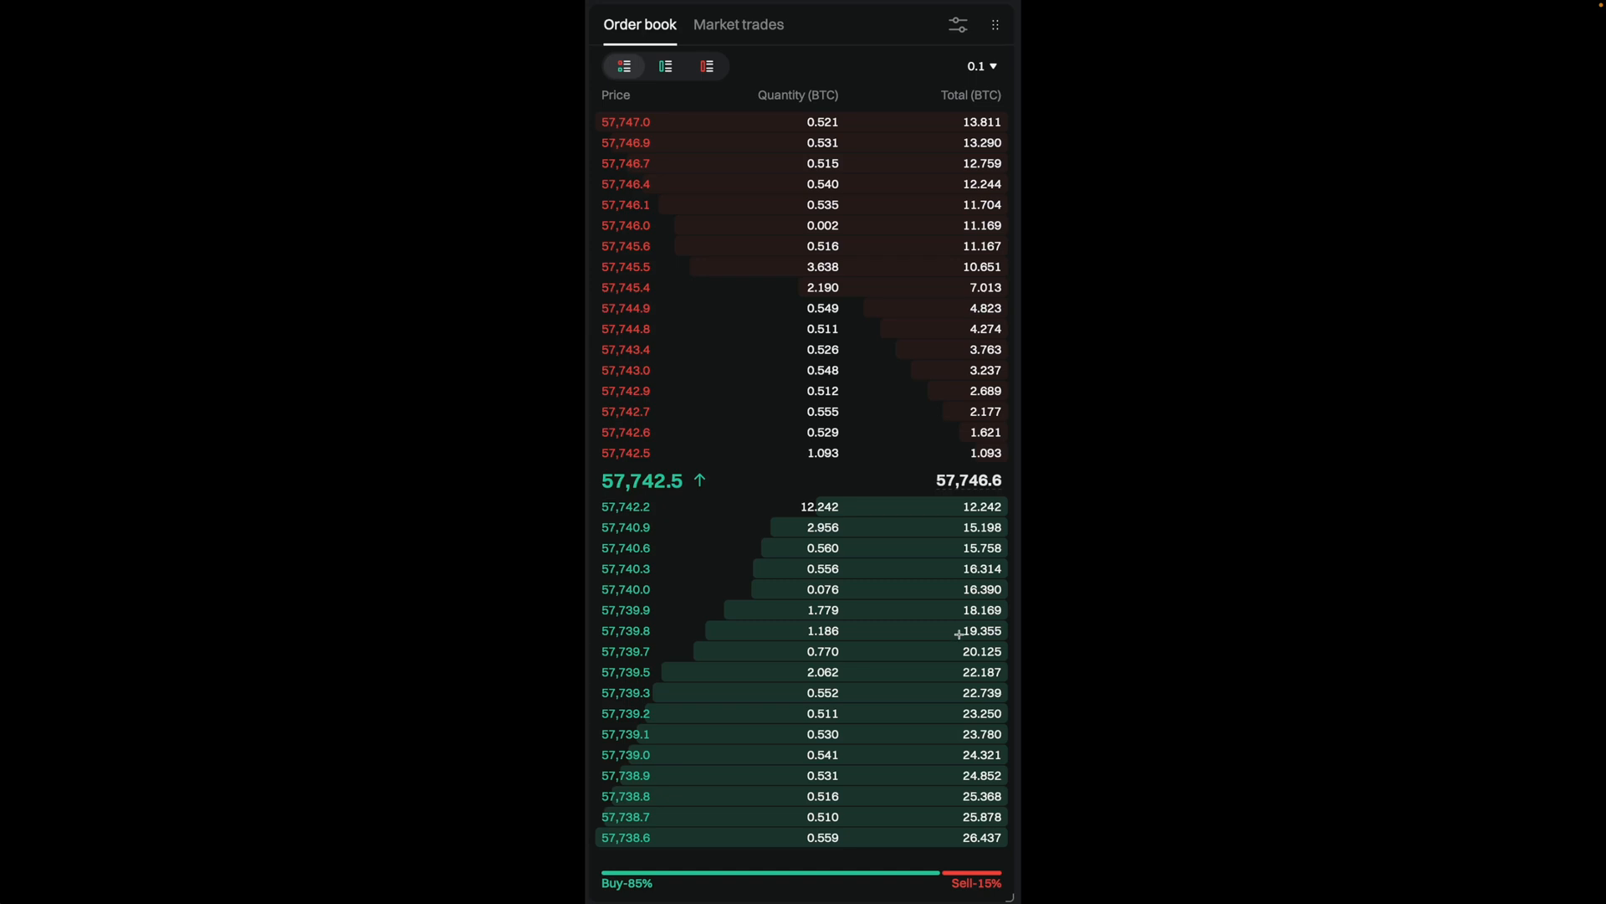
{"action": "mouse_move", "coordinate": [981, 375]}
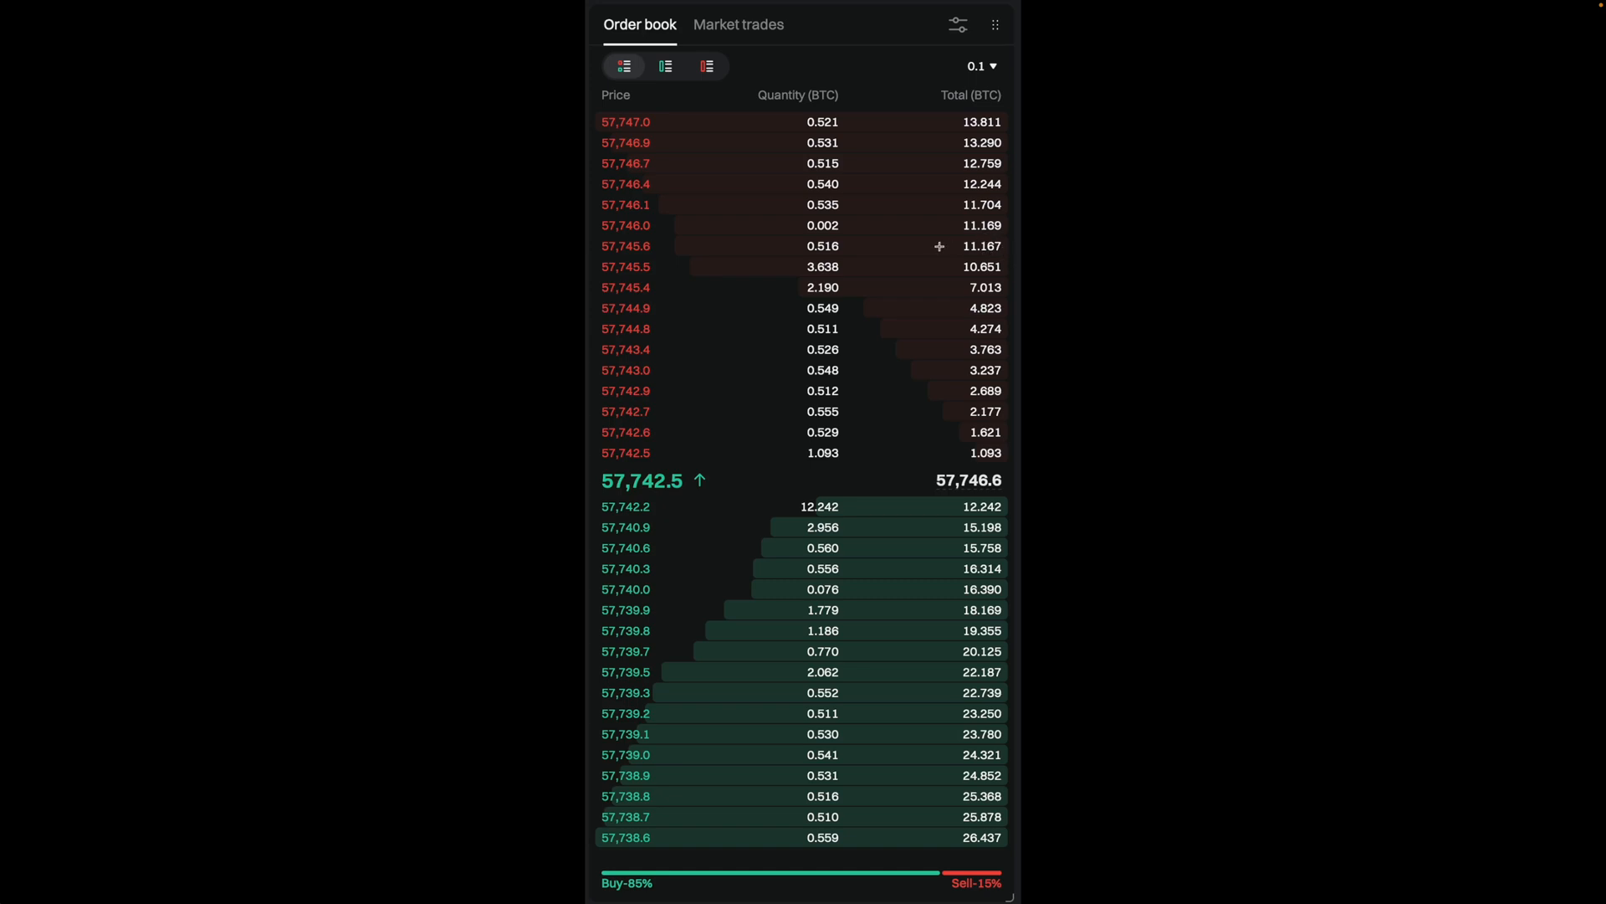
{"action": "mouse_move", "coordinate": [820, 266]}
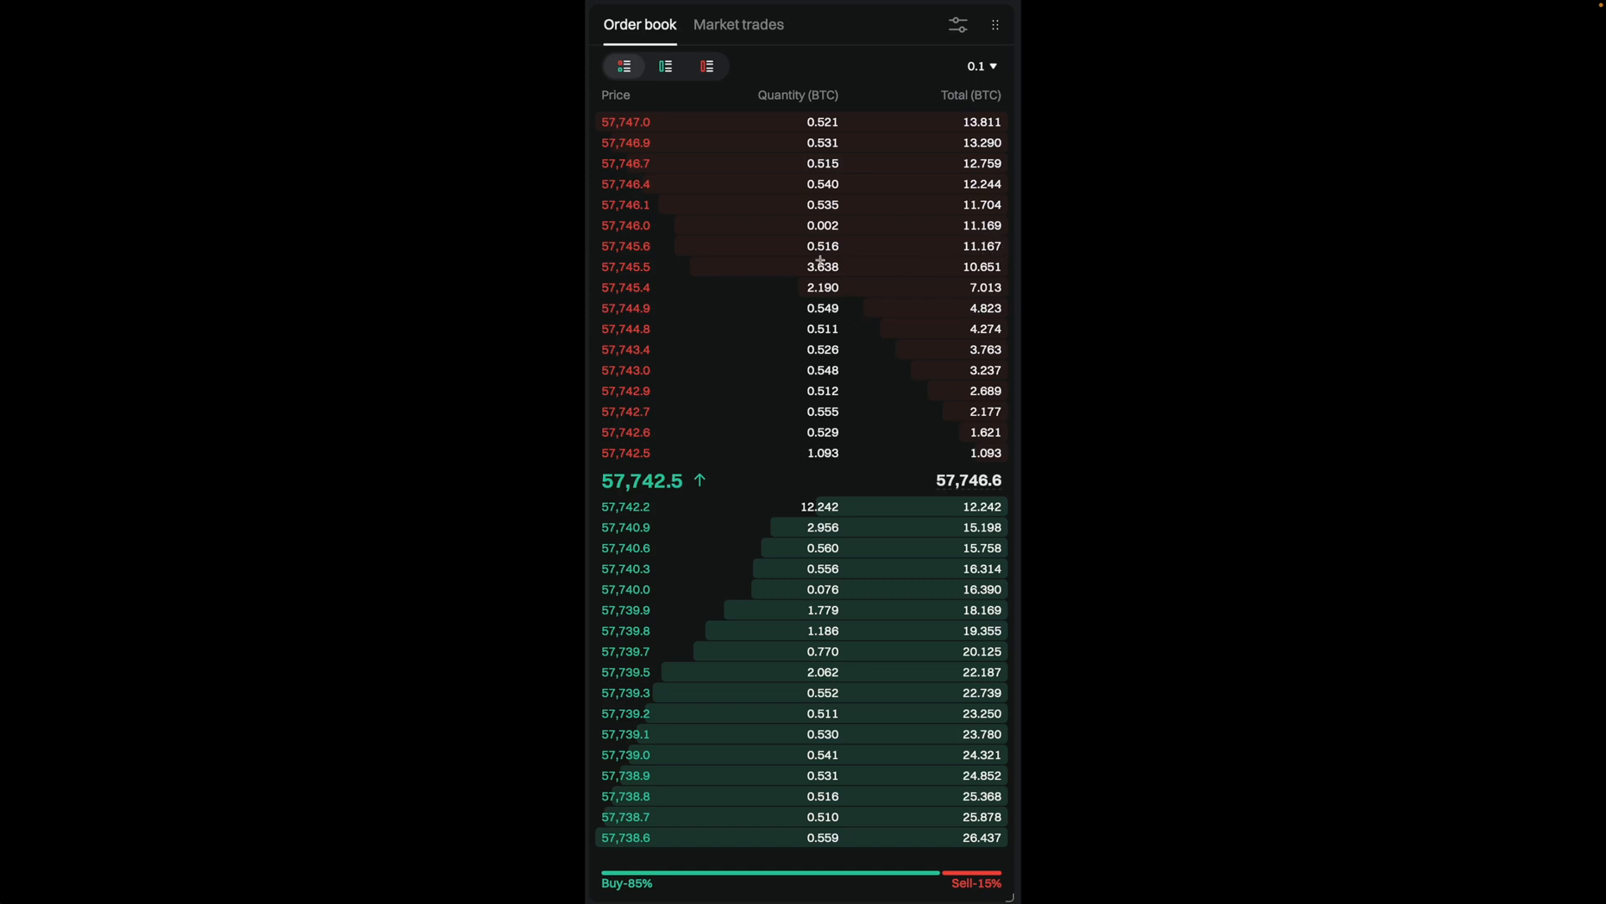